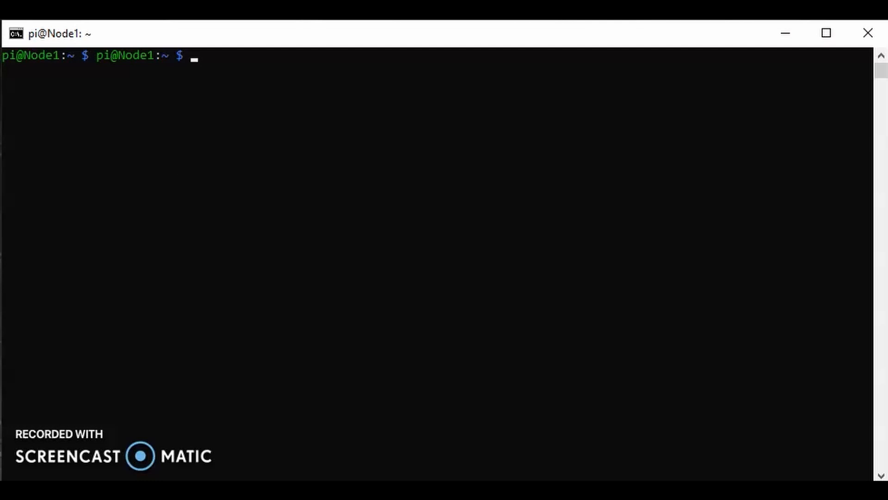
Change directory to /sys/class/thermal/thermal_zone0/, removing a stray 7 from the typed path.
{"action": "key", "text": "Return"}
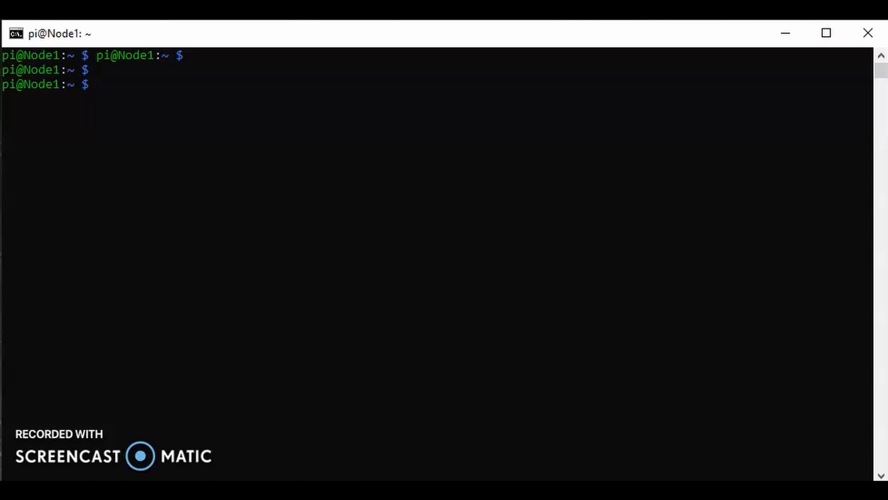
{"action": "type", "text": "cd"}
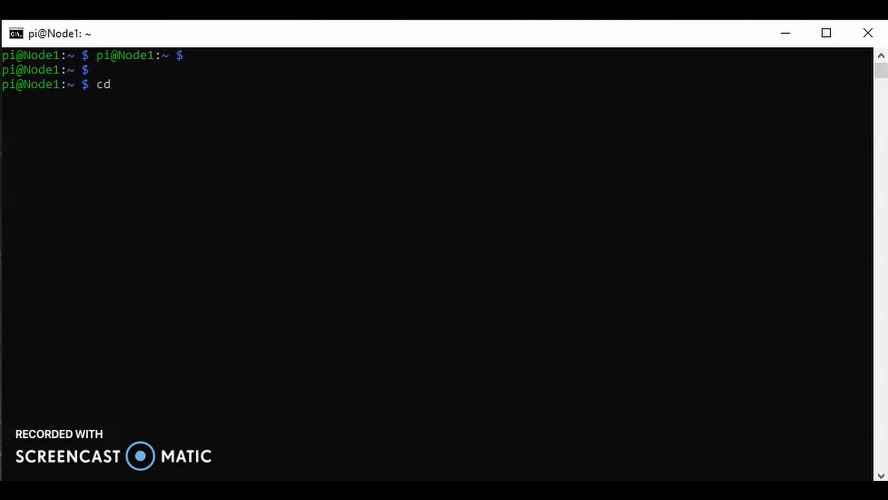
{"action": "type", "text": "/sys/"}
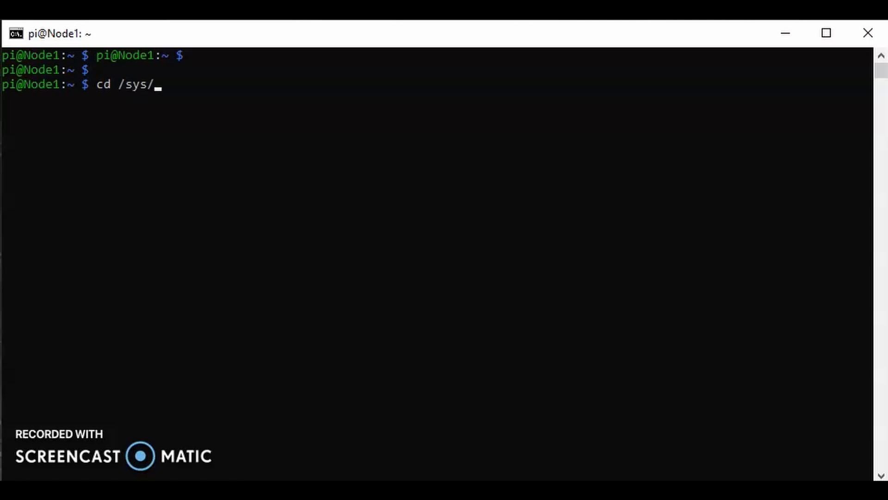
{"action": "type", "text": "class/t"}
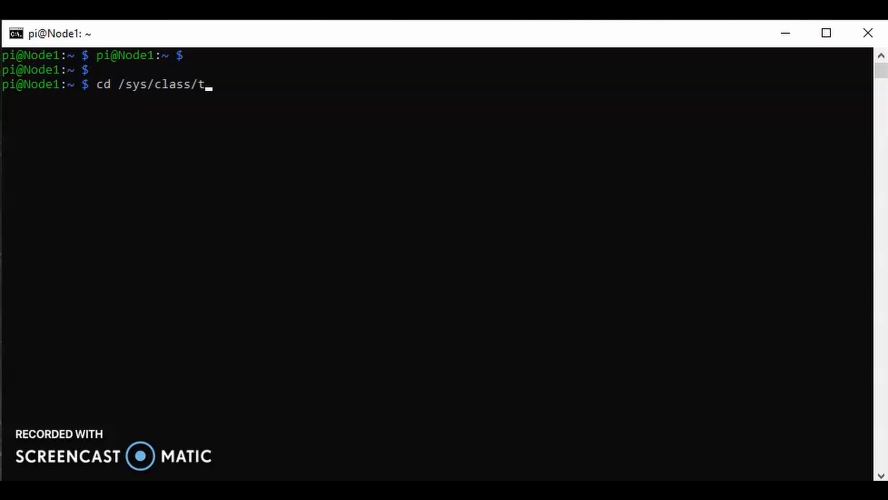
{"action": "type", "text": "hermal"}
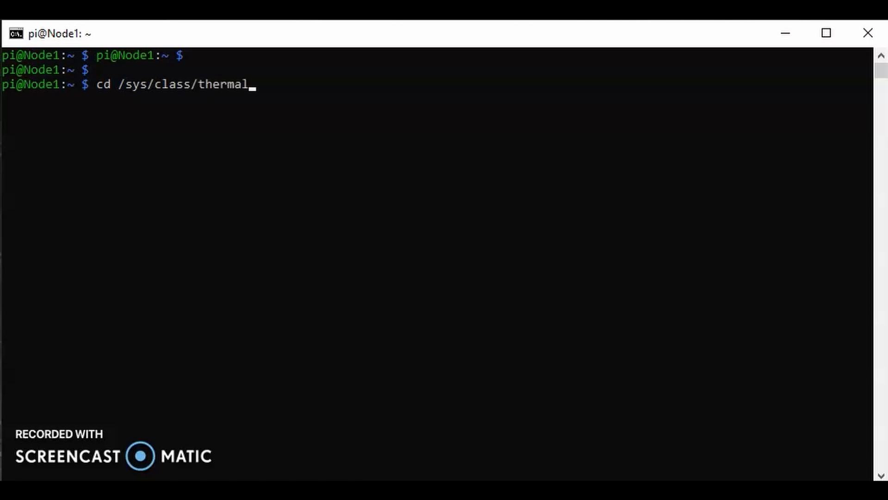
{"action": "type", "text": "7therm"}
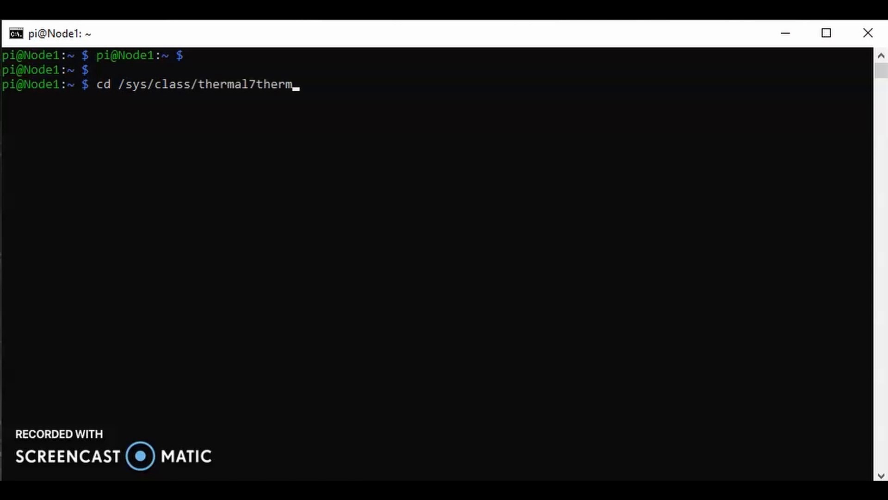
{"action": "type", "text": "al"}
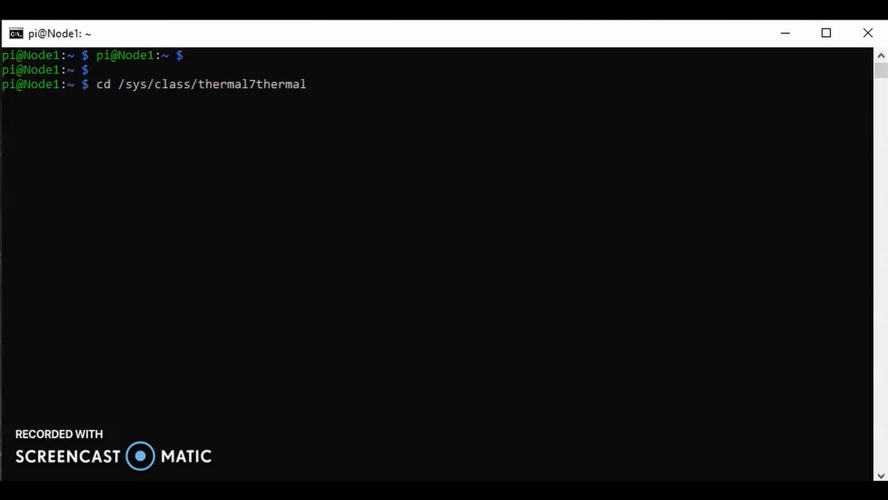
{"action": "type", "text": "/"}
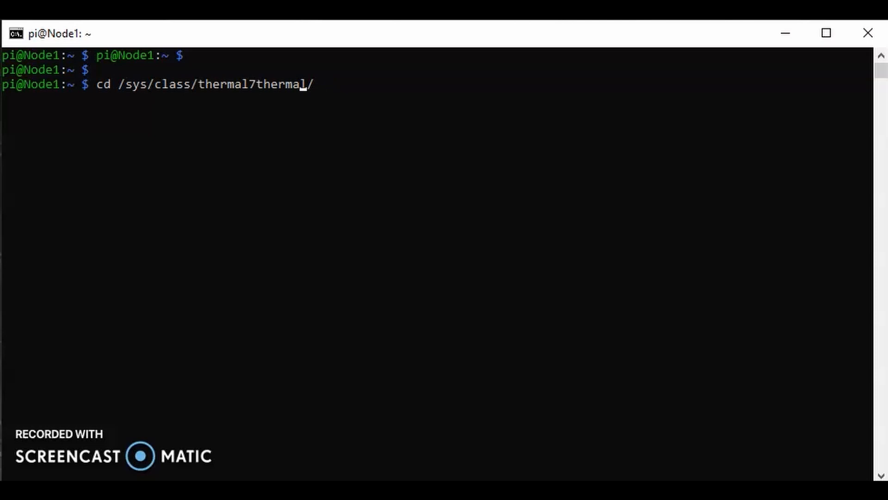
{"action": "key", "text": "Backspace"}
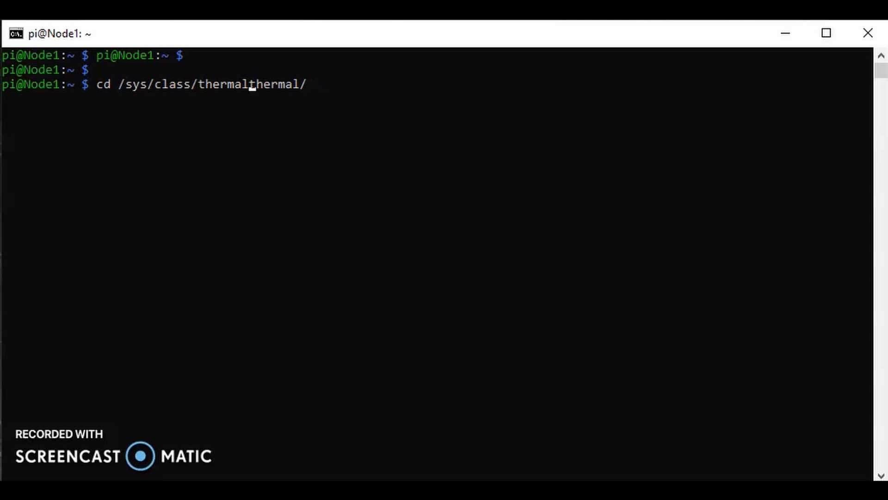
{"action": "type", "text": "/"}
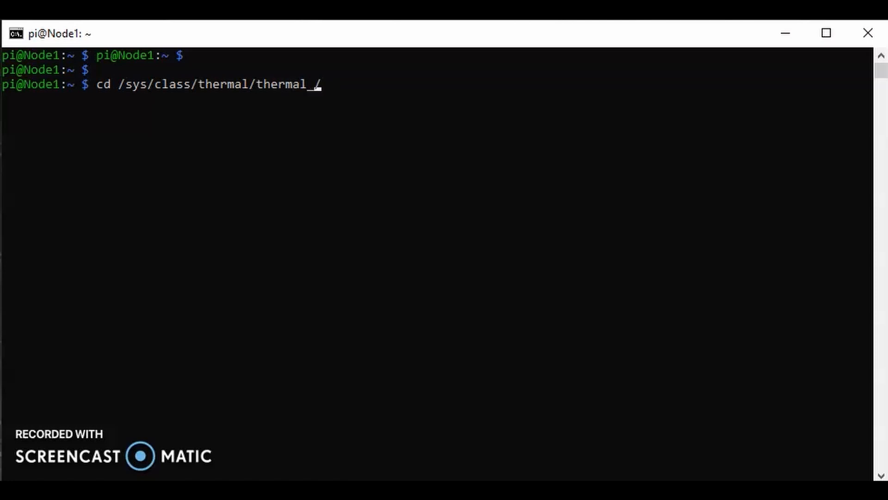
{"action": "type", "text": "zone/"}
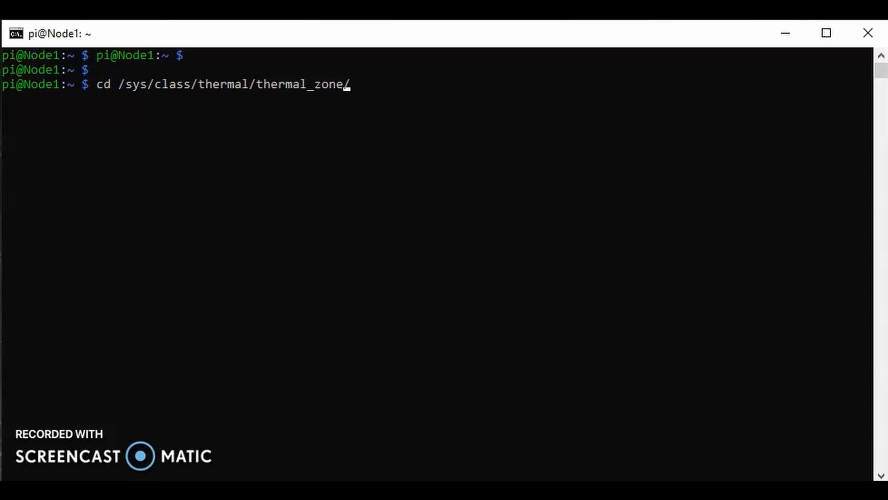
{"action": "type", "text": "0"}
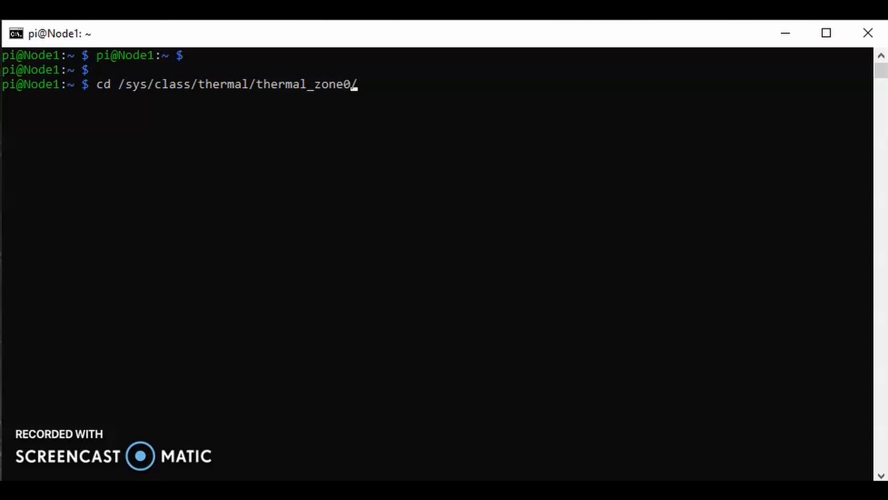
{"action": "key", "text": "Return"}
{"action": "type", "text": "ls"}
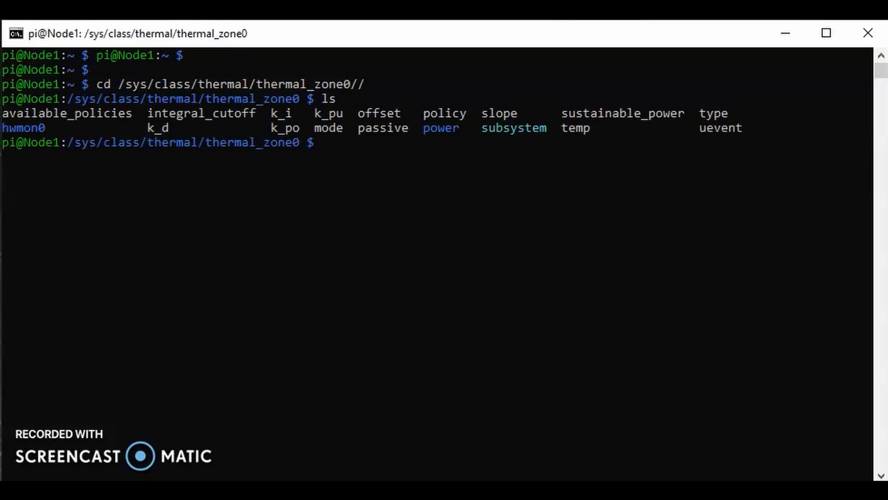
Read the temp file with cat to print the raw CPU temperature value 31154.
{"action": "double_click", "coordinate": [577, 128]}
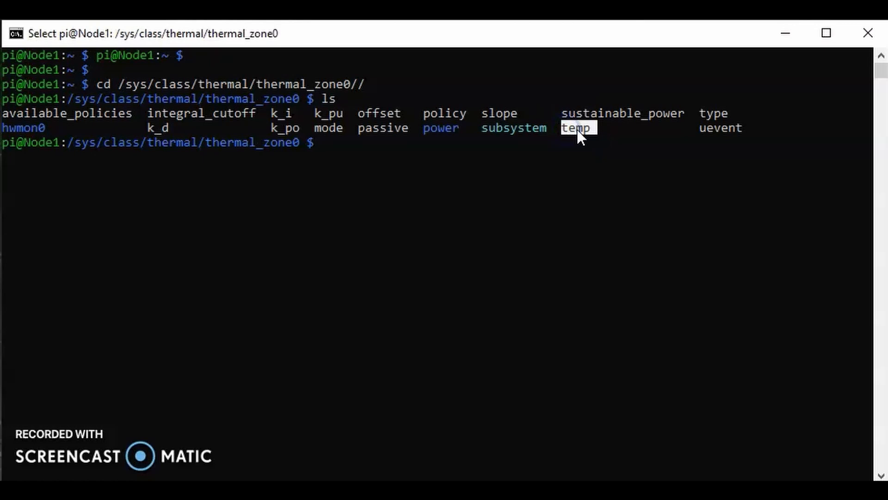
{"action": "type", "text": "cat temp"}
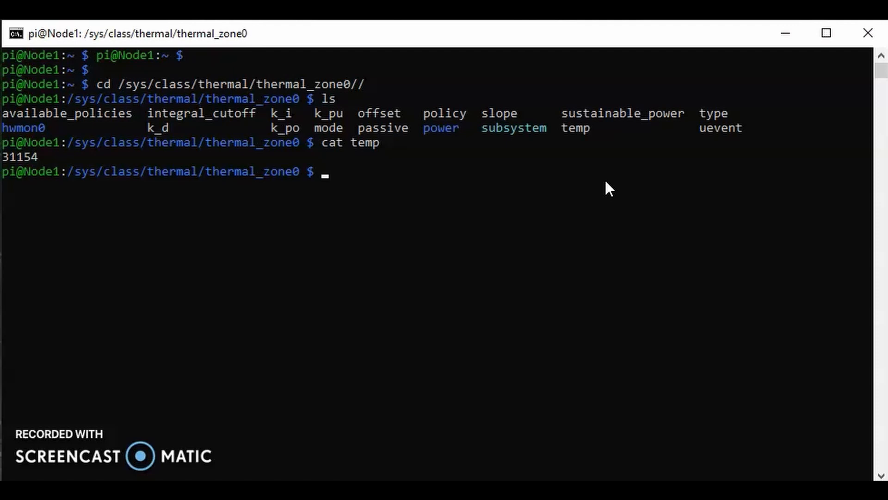
{"action": "mouse_move", "coordinate": [158, 101]}
{"action": "type", "text": "cd"}
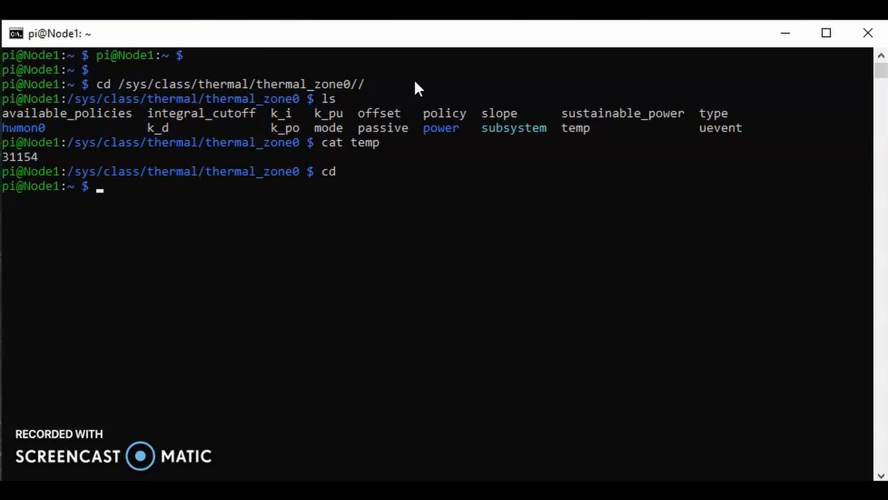
Create a temperature folder in home, enter it and list its (empty) contents.
{"action": "type", "text": "m"}
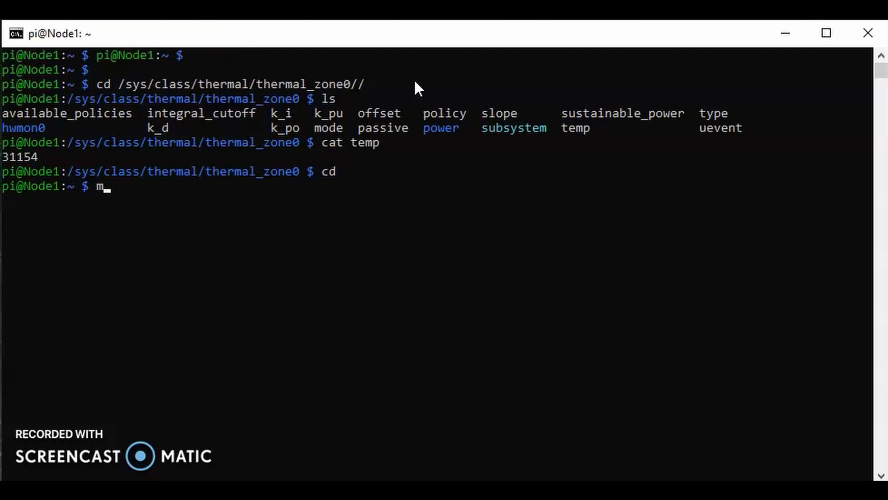
{"action": "type", "text": "kdi"}
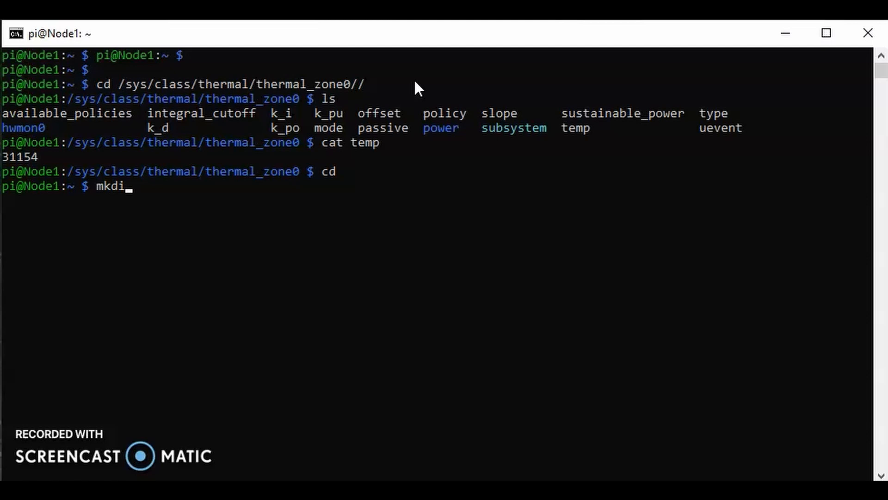
{"action": "type", "text": "r"}
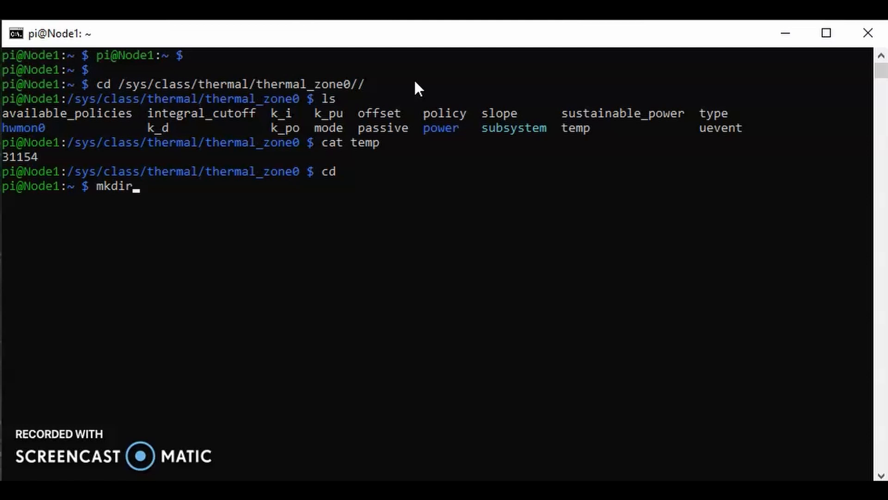
{"action": "type", "text": "tempera"}
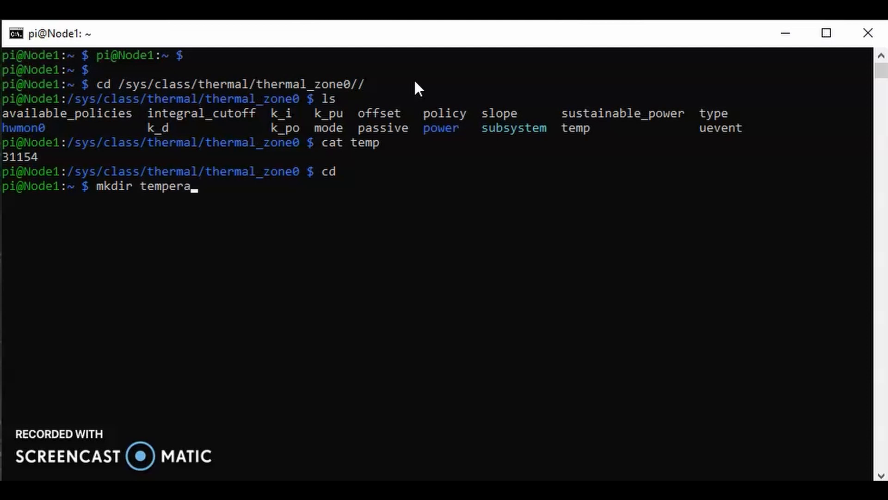
{"action": "key", "text": "Return"}
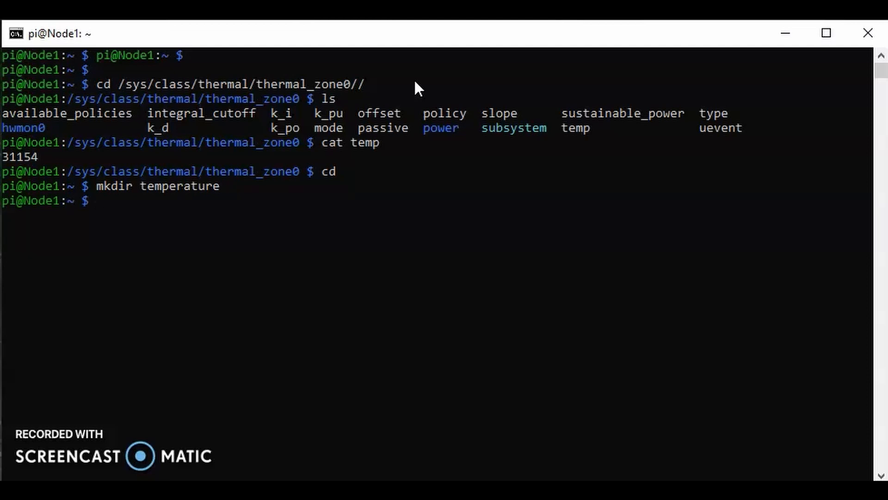
{"action": "type", "text": "cd te"}
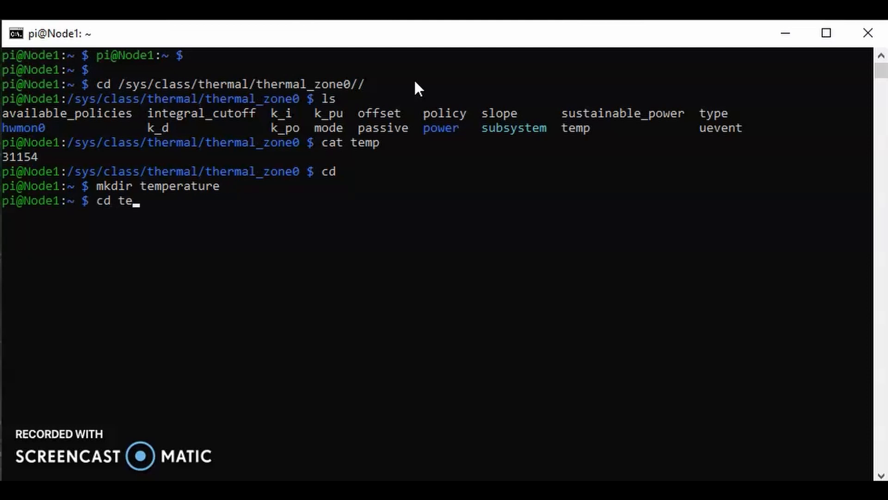
{"action": "key", "text": "Return"}
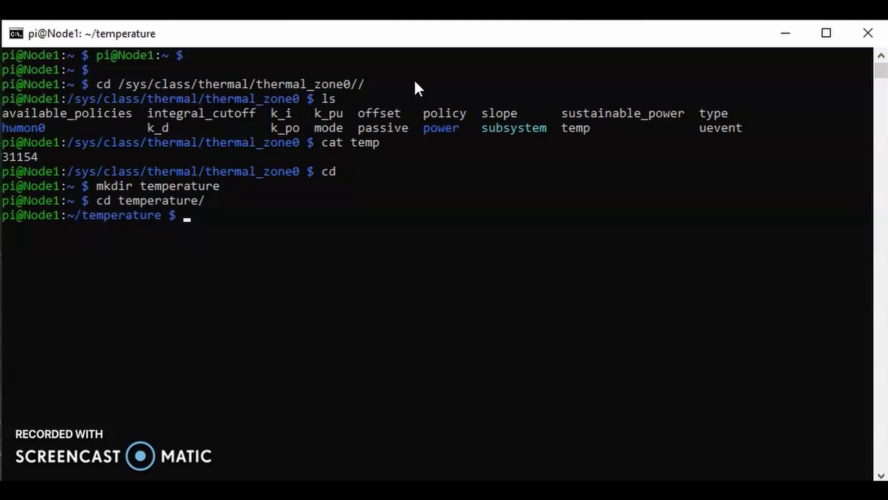
{"action": "type", "text": "ls"}
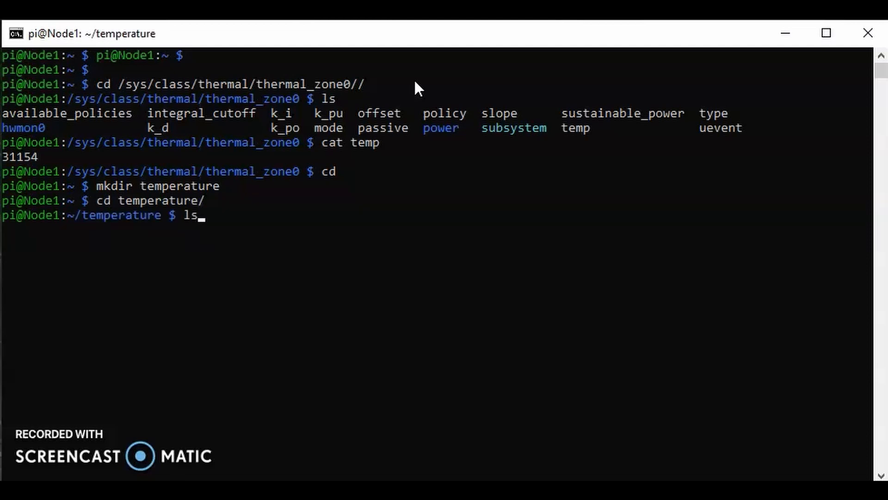
{"action": "key", "text": "Return"}
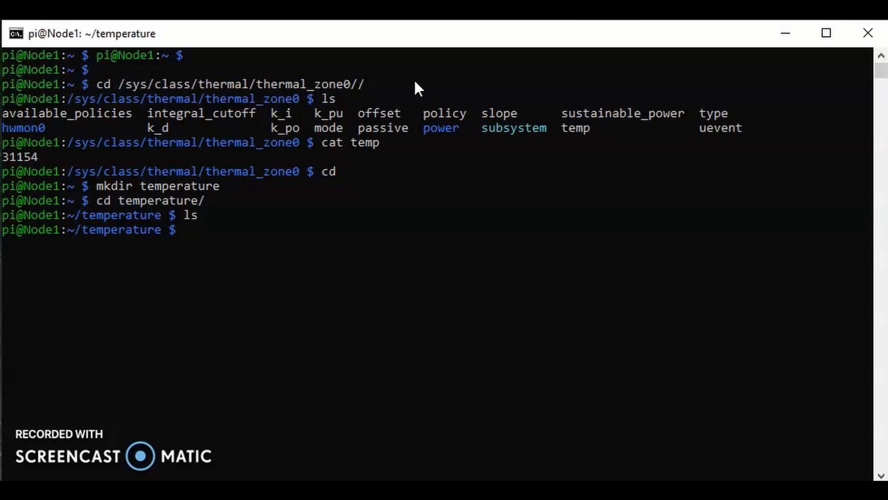
Start editing a new script temp_test.sh in nano.
{"action": "type", "text": "nano"}
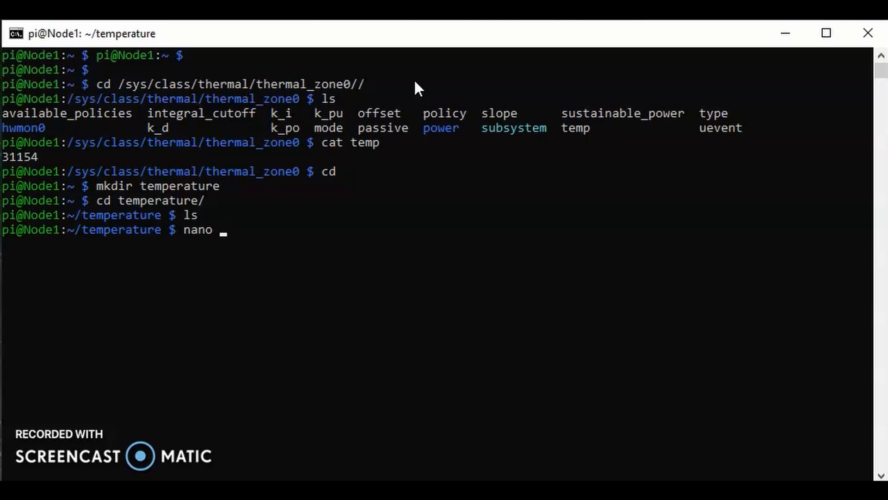
{"action": "type", "text": "temp"}
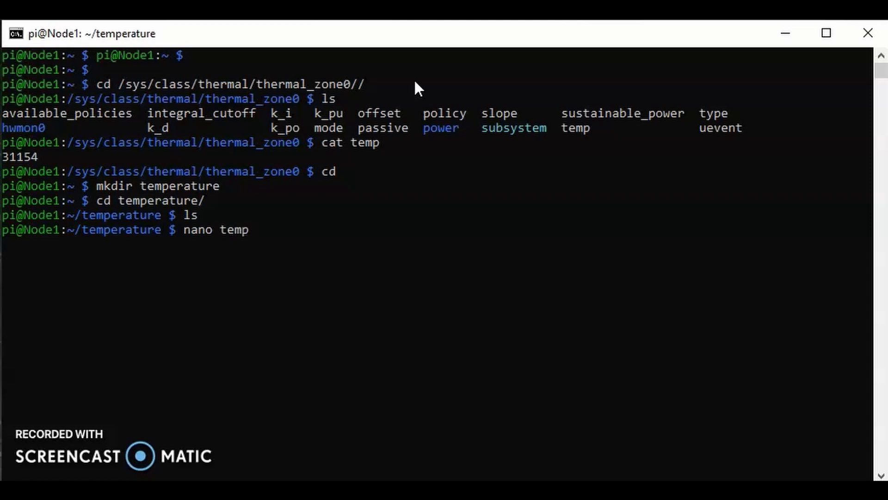
{"action": "type", "text": "_test"}
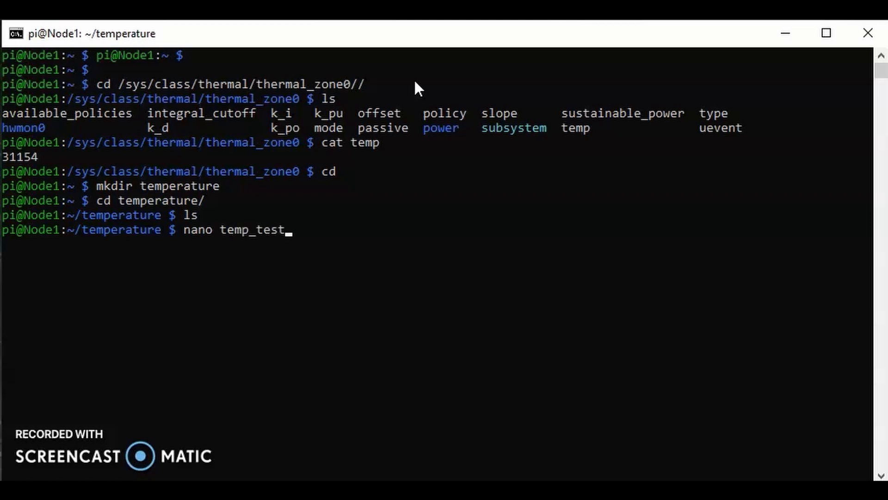
{"action": "type", "text": ".sh"}
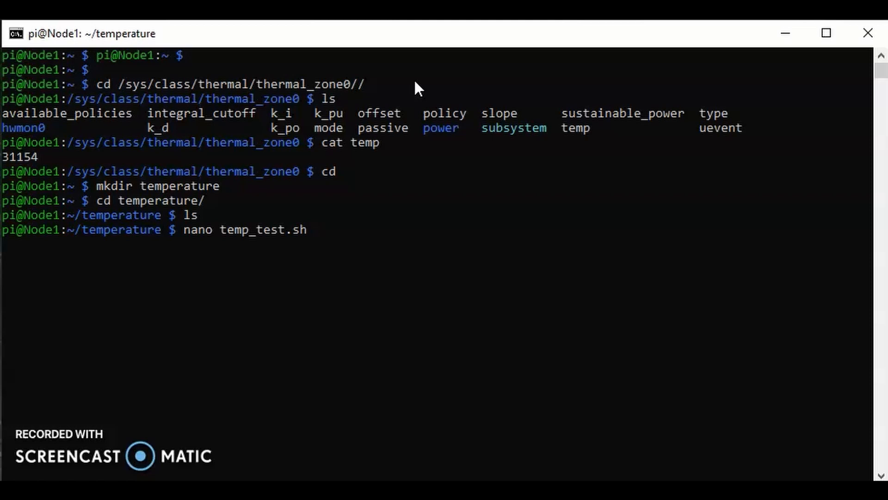
{"action": "key", "text": "Return"}
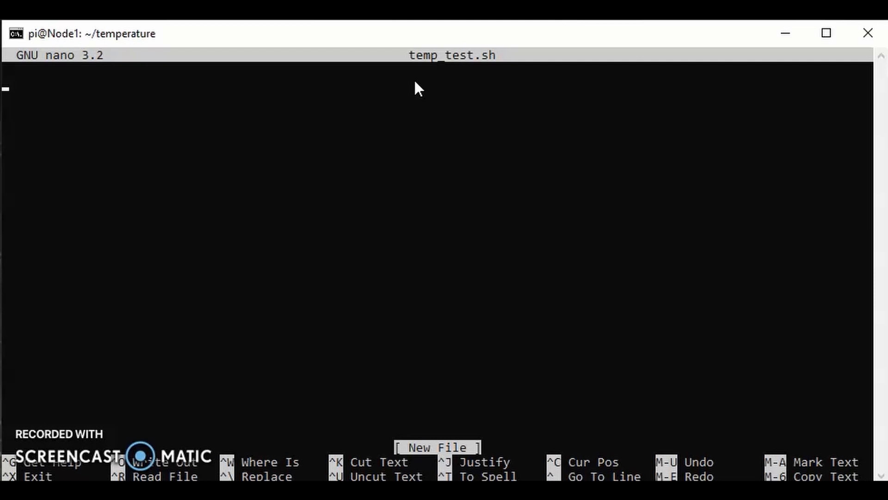
Save the empty temp_test.sh, exit nano, and check with which bash that bash is /bin/bash.
{"action": "key", "text": "ctrl+o"}
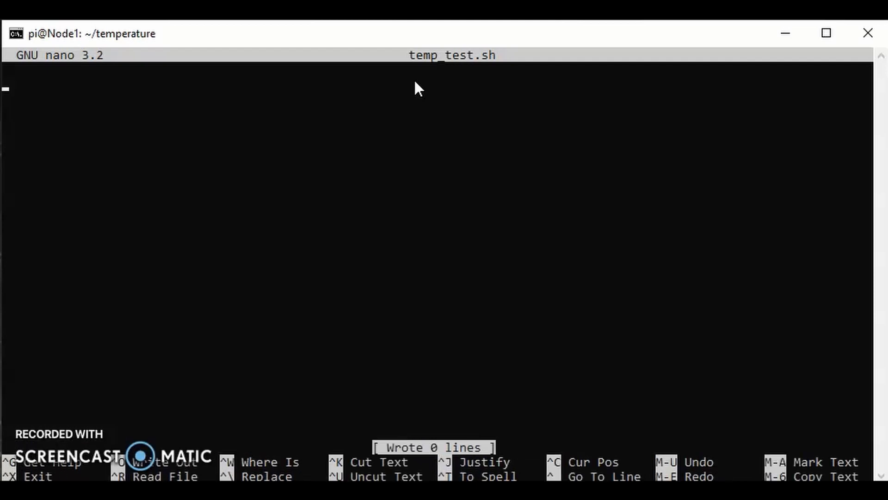
{"action": "key", "text": "ctrl+x"}
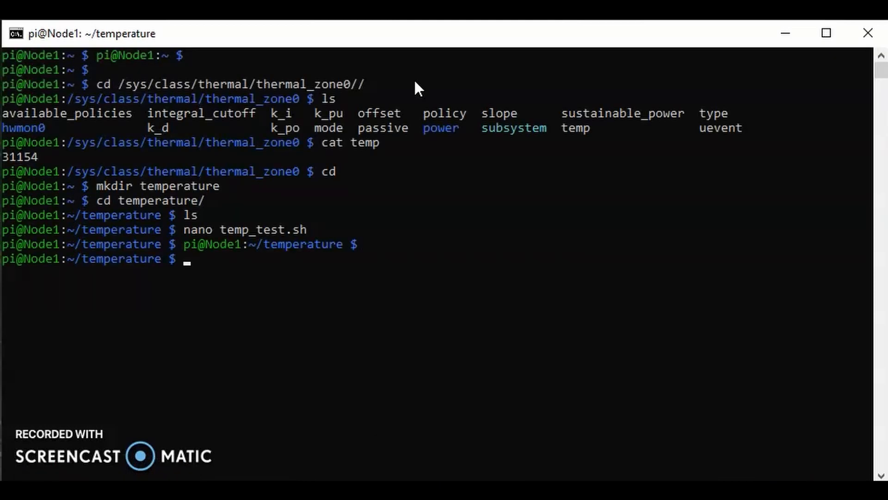
{"action": "type", "text": "which bash"}
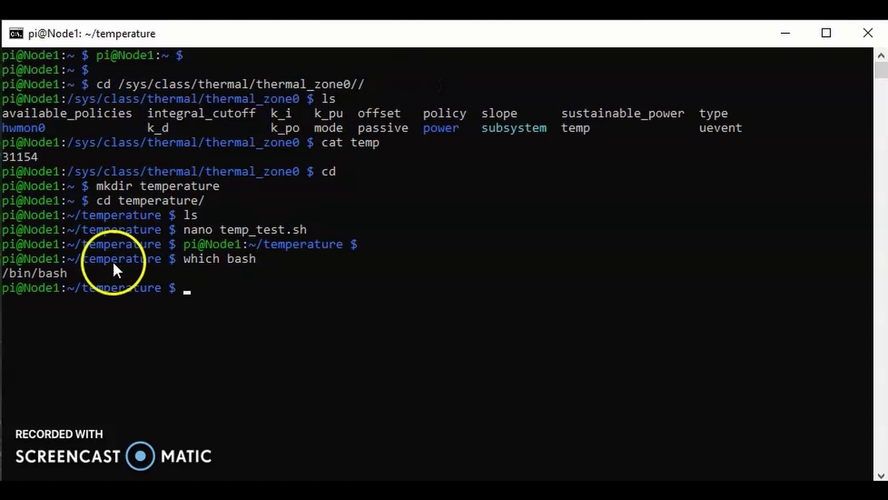
{"action": "mouse_move", "coordinate": [198, 331]}
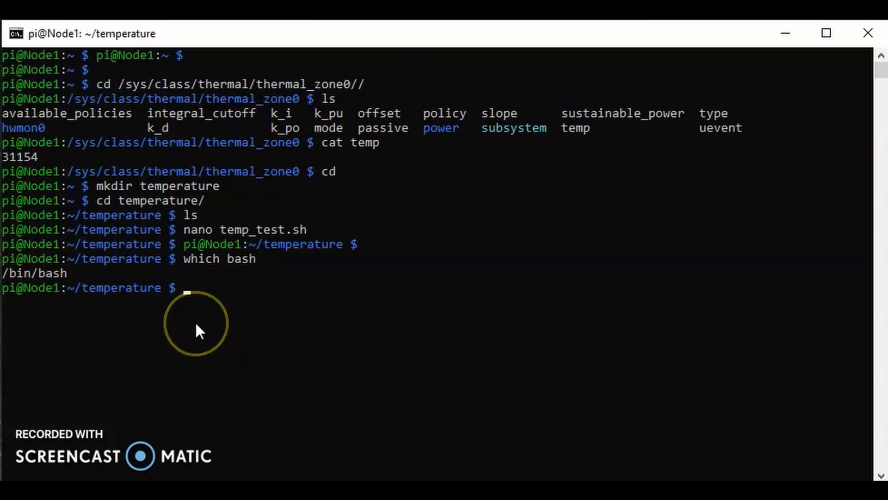
{"action": "type", "text": "nano temp_test.sh"}
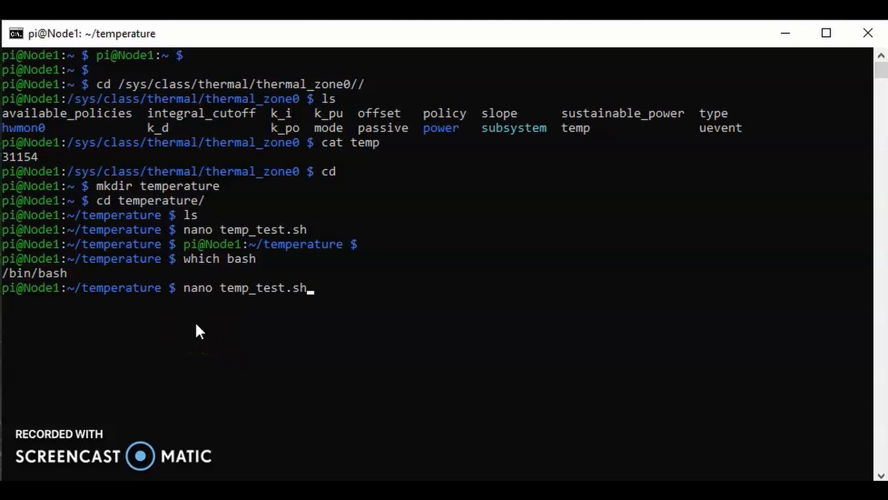
Reopen temp_test.sh in nano and write the #!/bin/bash shebang line.
{"action": "key", "text": "Return"}
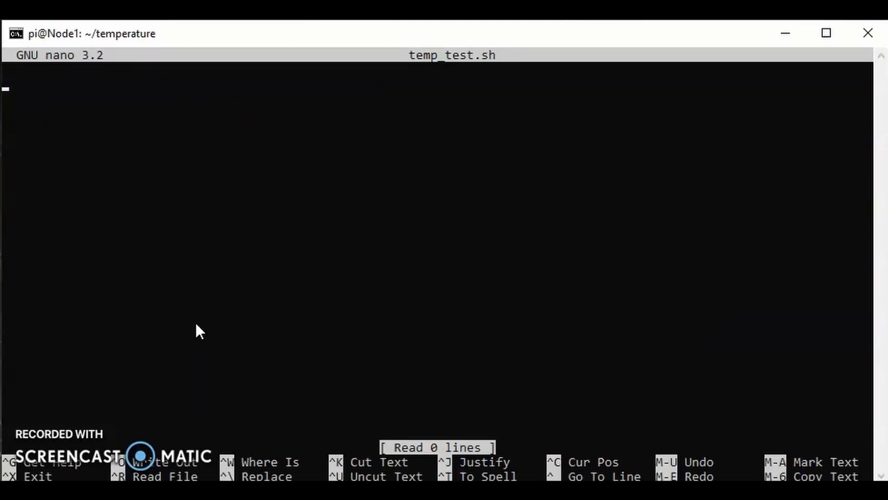
{"action": "type", "text": "#"}
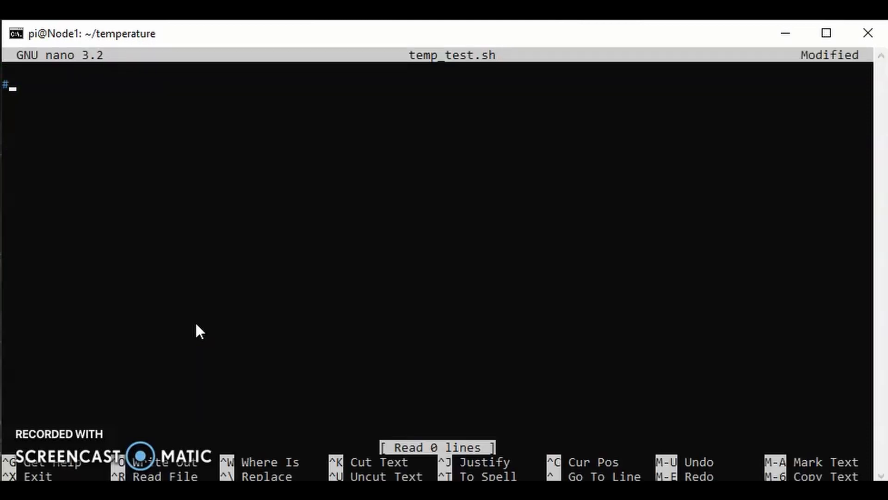
{"action": "type", "text": "!"}
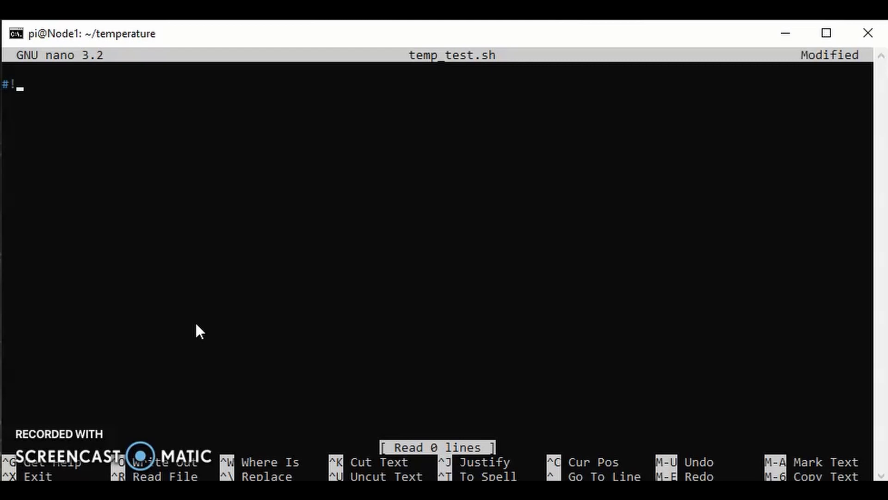
{"action": "type", "text": "/bin"}
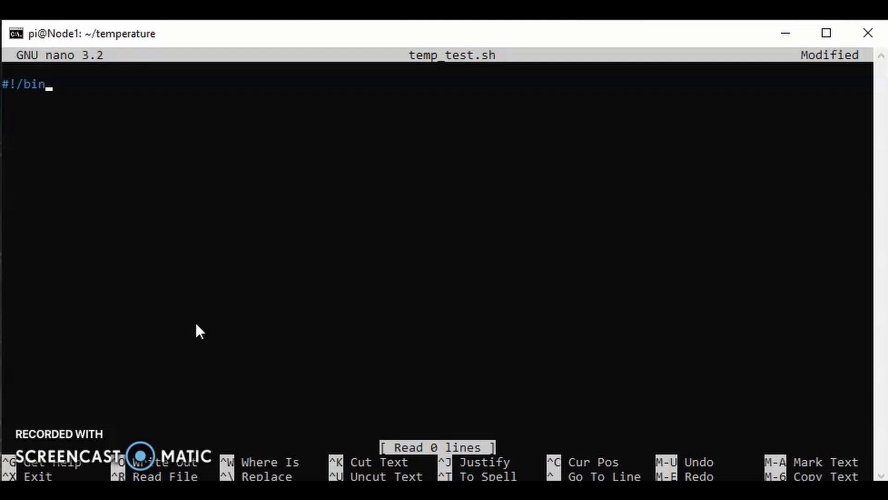
{"action": "type", "text": "/bash"}
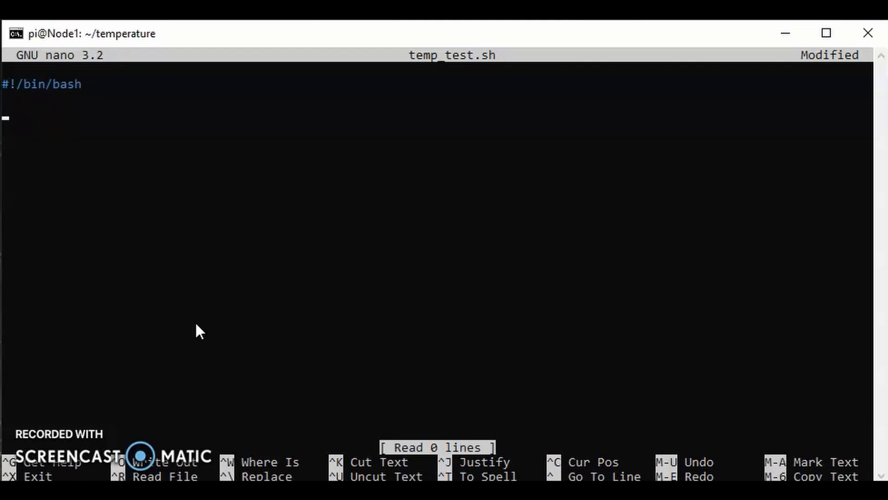
Add TEMP_FILE=/sys/class/thermal/thermal_zone0/temp and begin the next TEMP_ line.
{"action": "type", "text": "TEMP"}
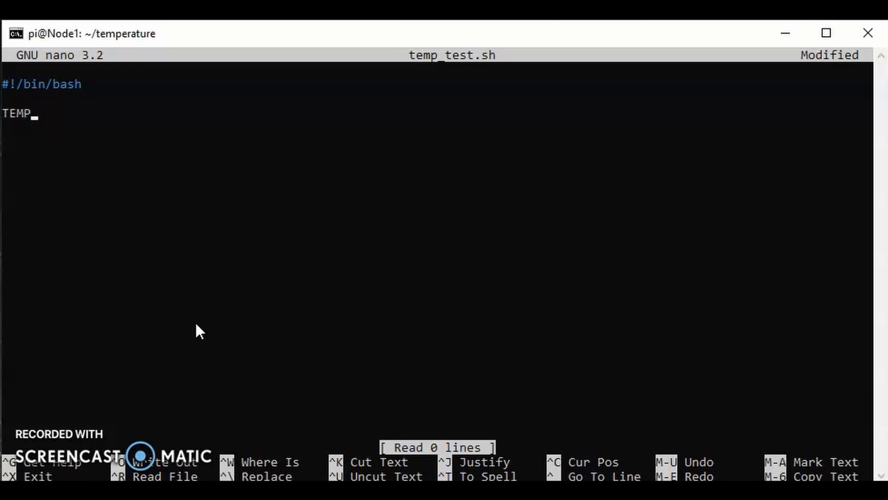
{"action": "type", "text": "_FILE"}
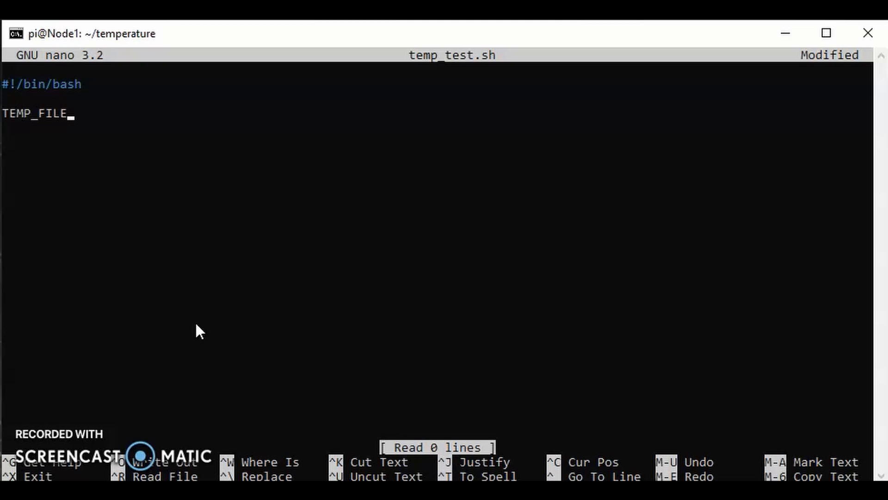
{"action": "type", "text": "="}
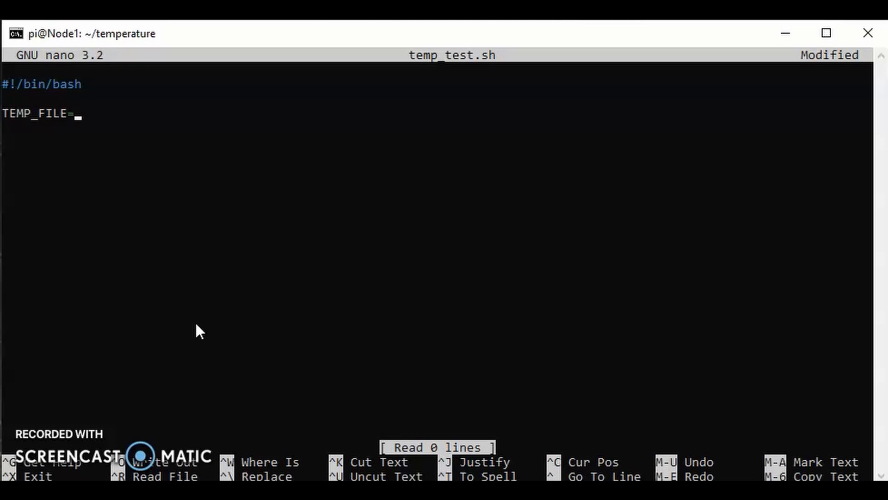
{"action": "mouse_move", "coordinate": [176, 237]}
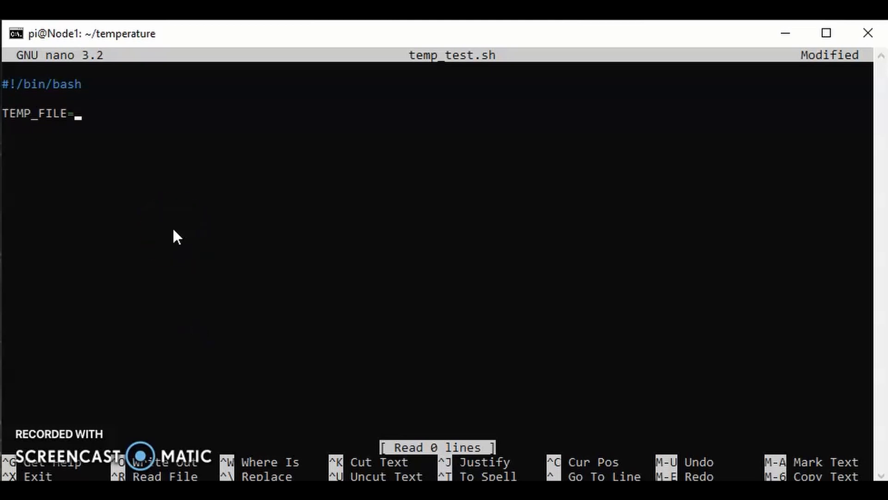
{"action": "type", "text": "/sys/class/thermal/thermal_zone0/"}
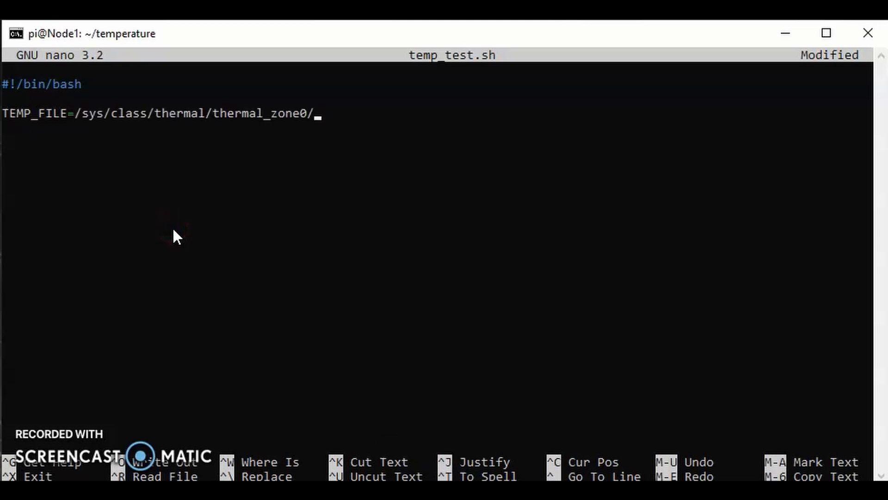
{"action": "type", "text": "te"}
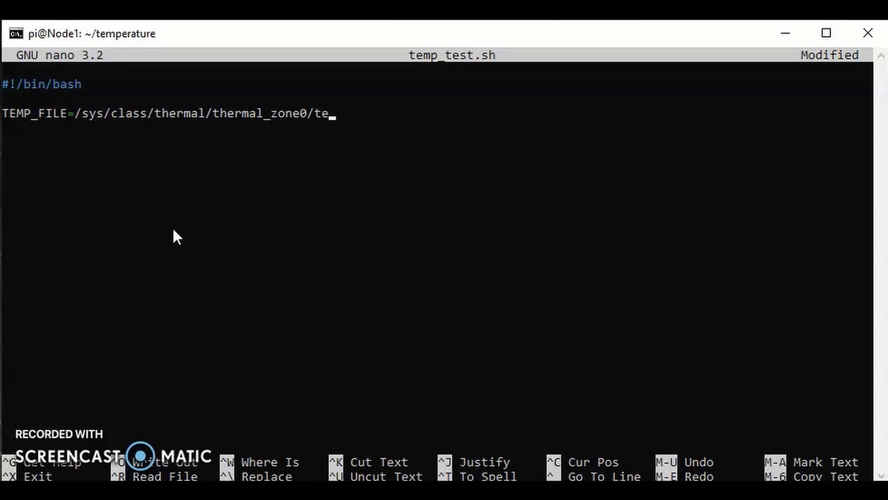
{"action": "type", "text": "mp"}
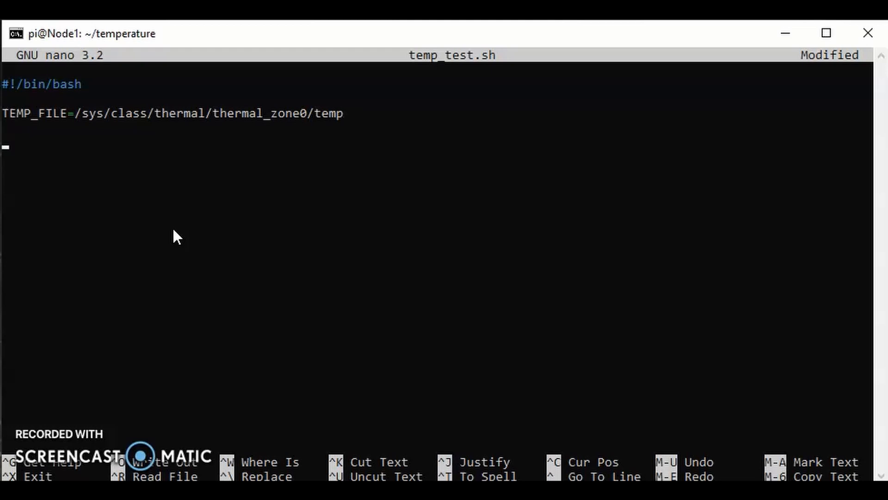
{"action": "type", "text": "TEMP_"}
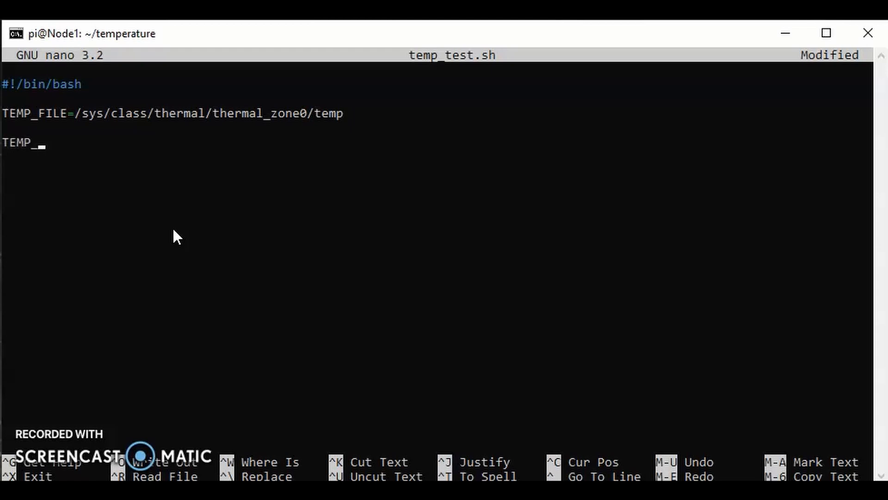
Write TEMP_O=$(cat $TEMP_FILE) to read the sensor value, inserting the missing $ before TEMP_FILE.
{"action": "type", "text": "O"}
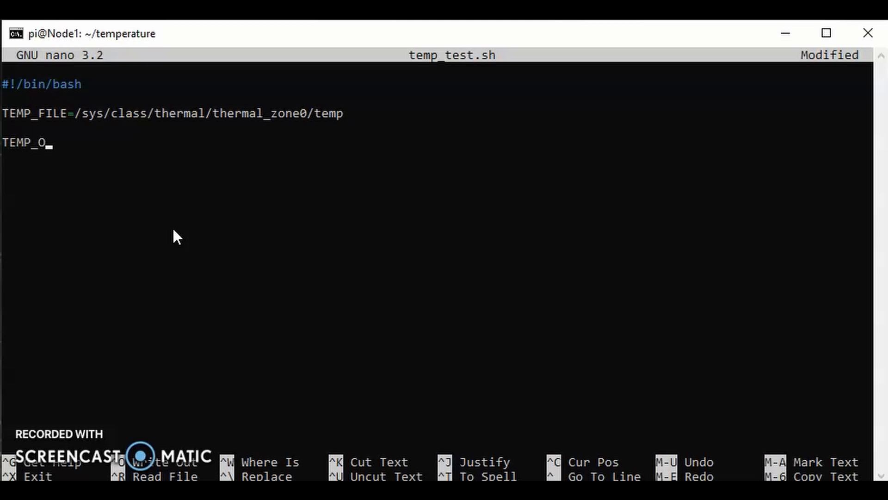
{"action": "type", "text": "="}
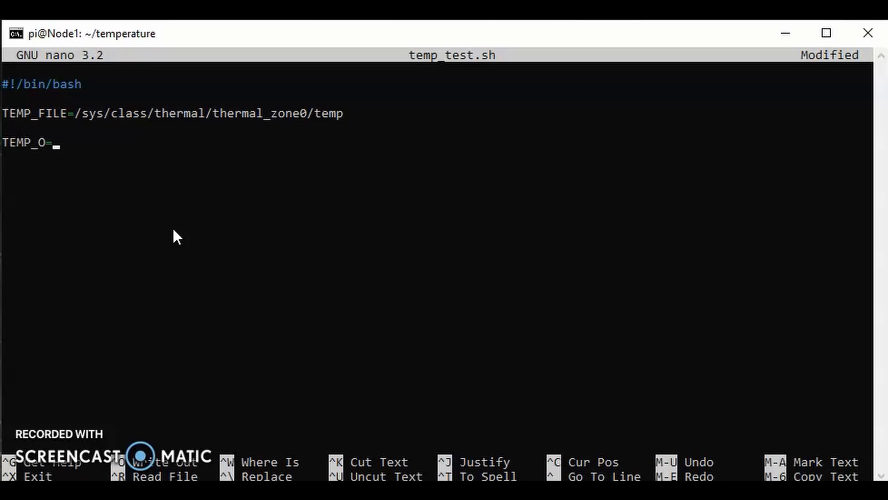
{"action": "type", "text": "$"}
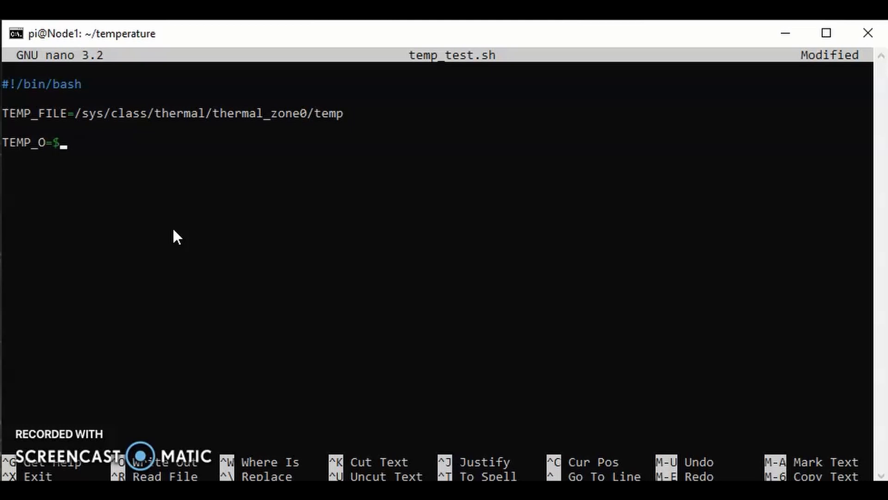
{"action": "type", "text": "(ca"}
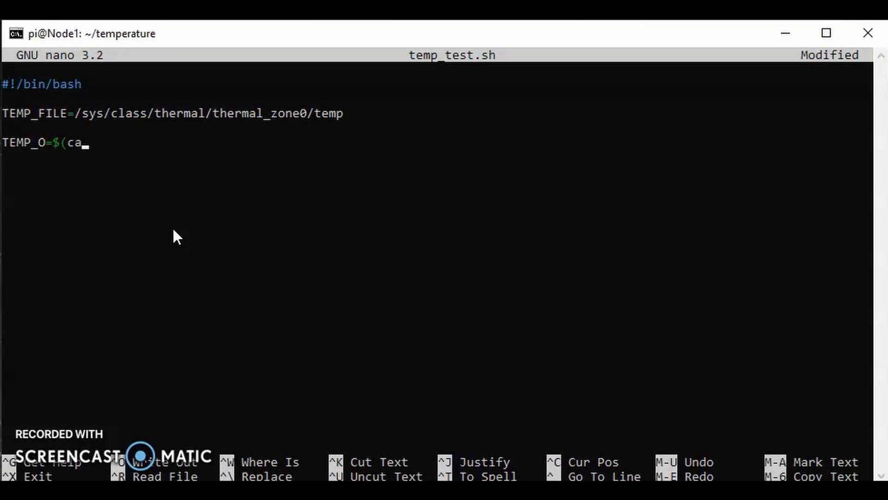
{"action": "type", "text": "t"}
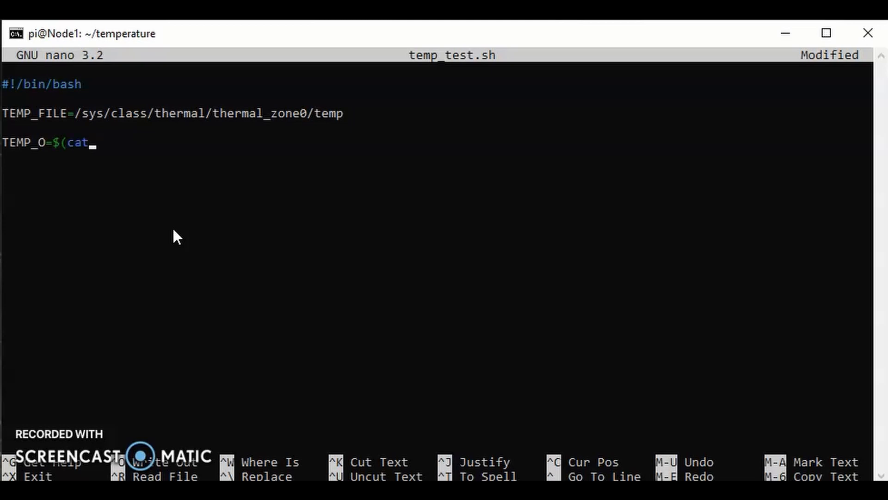
{"action": "type", "text": "TEMP"}
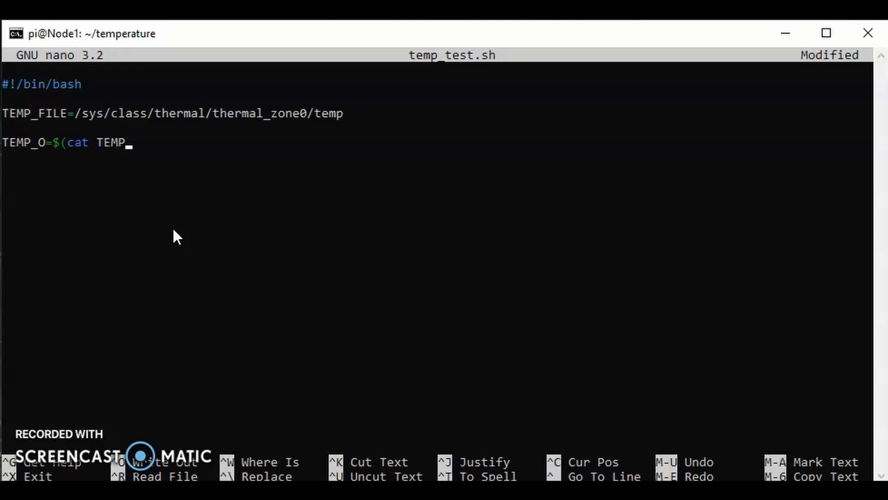
{"action": "type", "text": "F"}
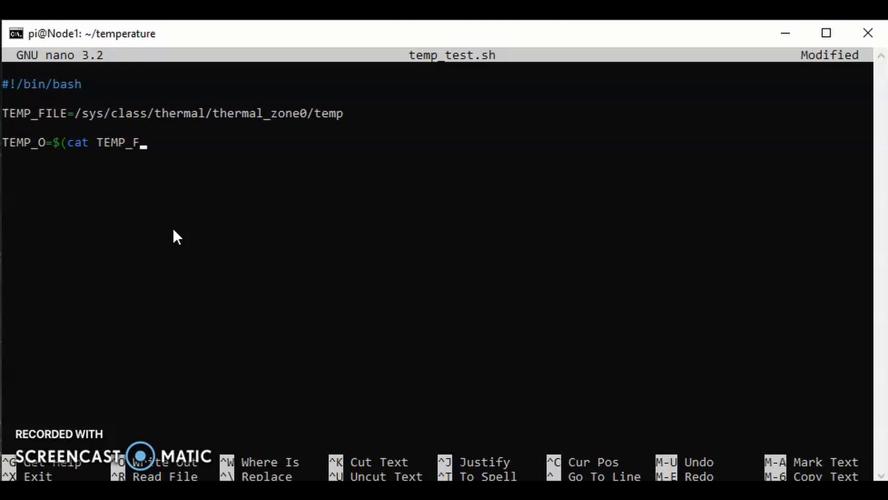
{"action": "type", "text": "ILE"}
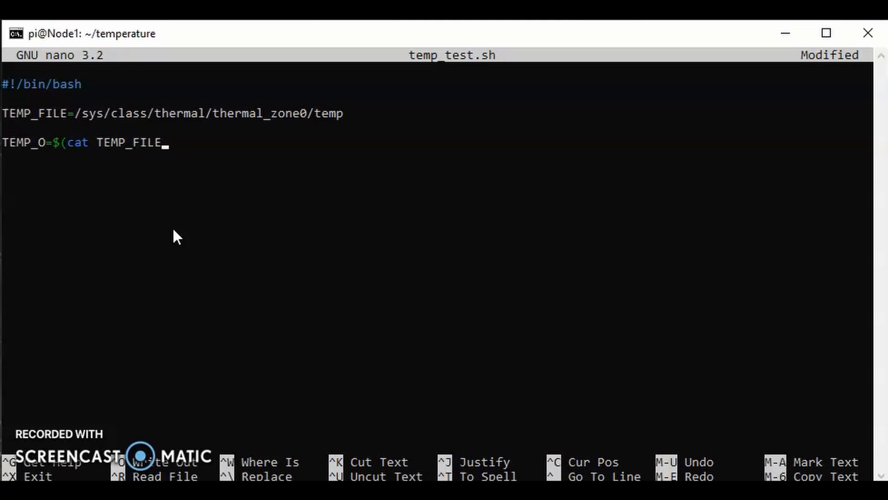
{"action": "type", "text": ")"}
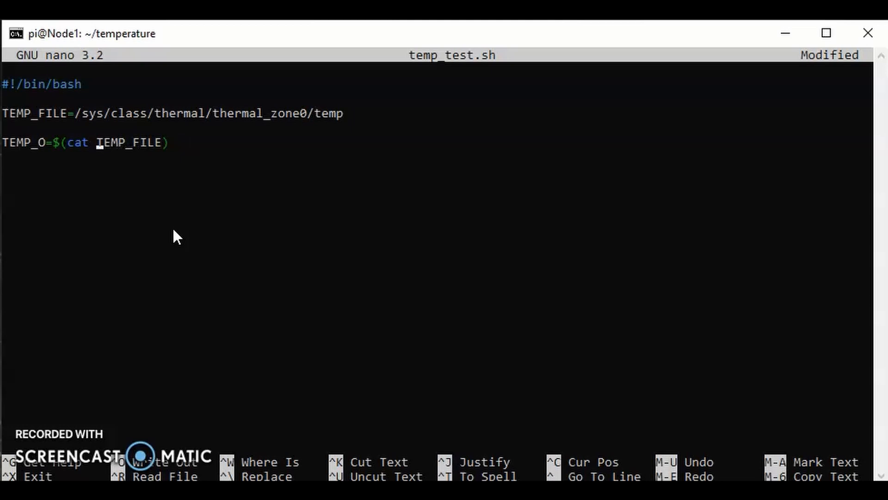
{"action": "type", "text": "$"}
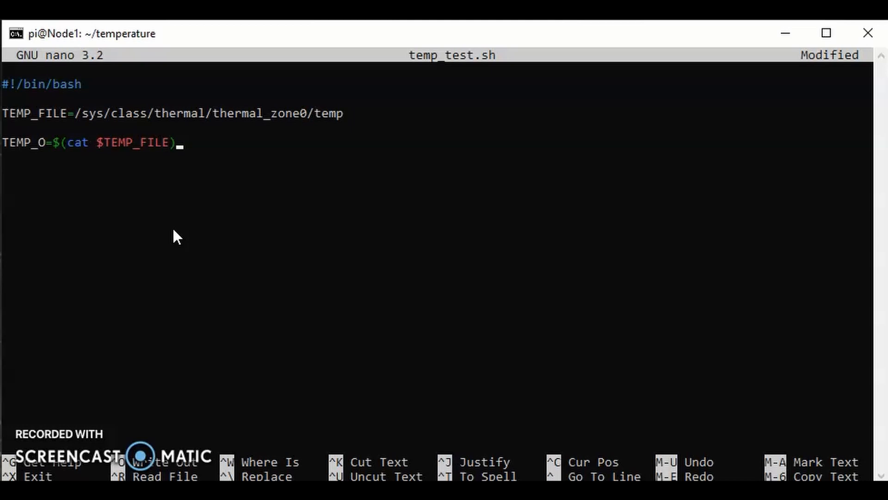
{"action": "key", "text": "Return"}
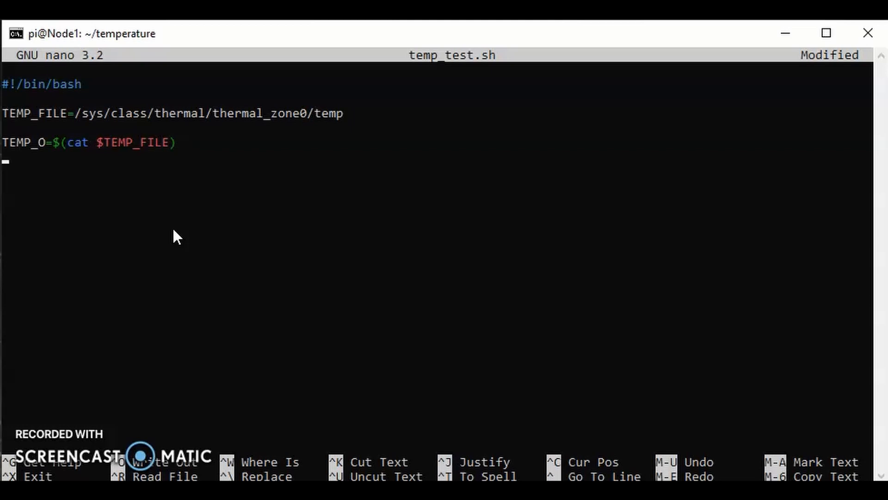
Write TEMP_C=$((TEMP_O/1000)) to convert to degrees Celsius and begin an echo line.
{"action": "type", "text": "TEMP_"}
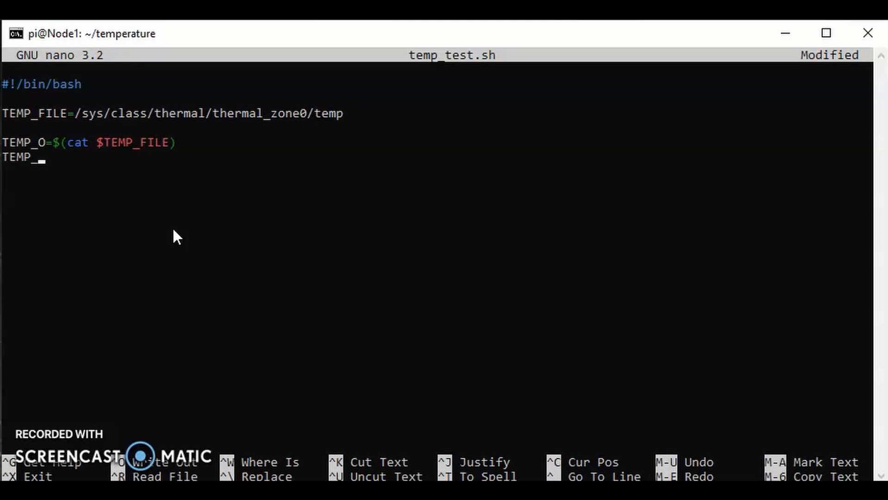
{"action": "type", "text": "C"}
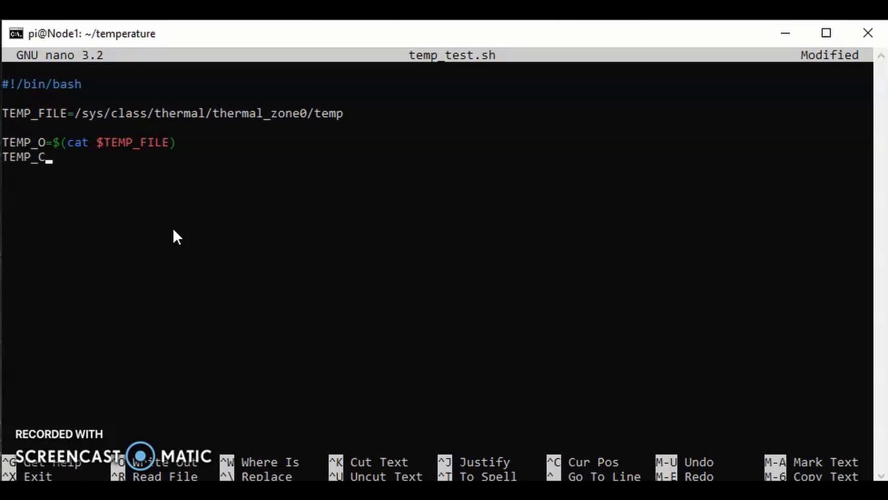
{"action": "type", "text": "="}
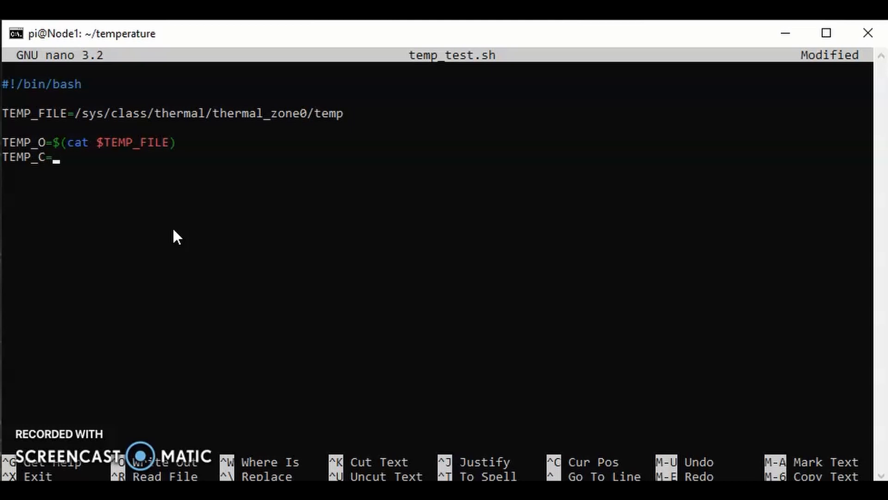
{"action": "type", "text": "$"}
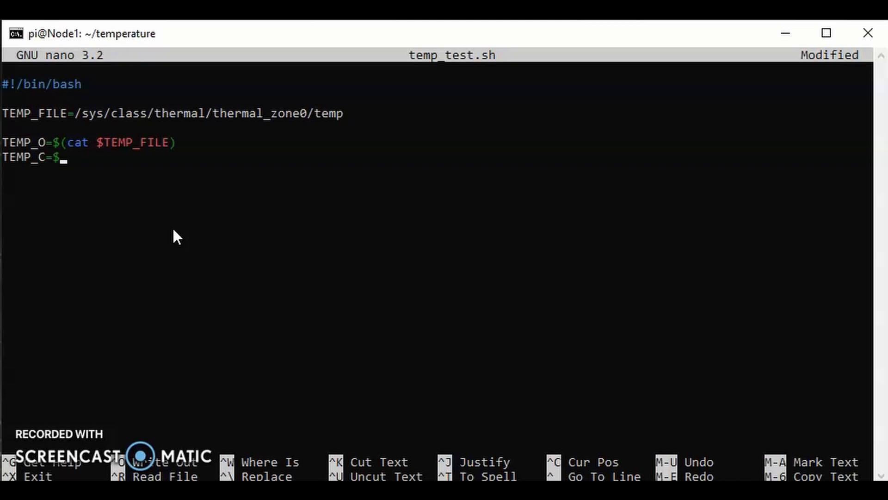
{"action": "type", "text": "(("}
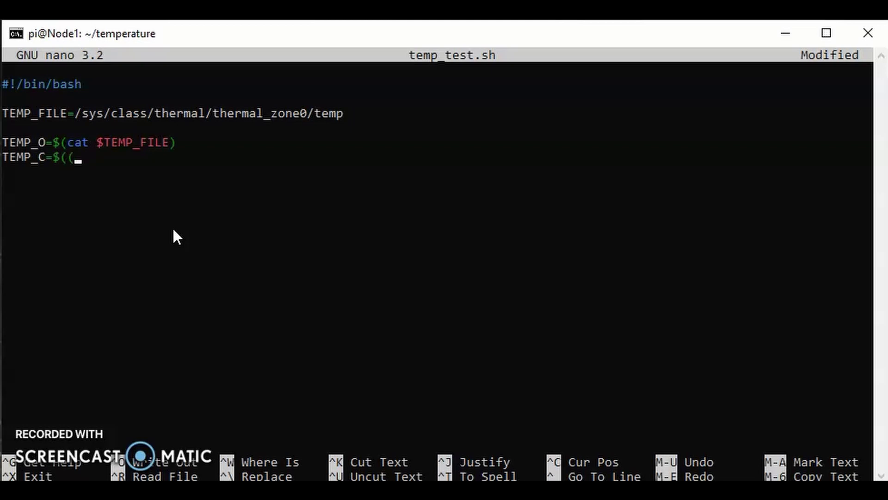
{"action": "type", "text": "TEM"}
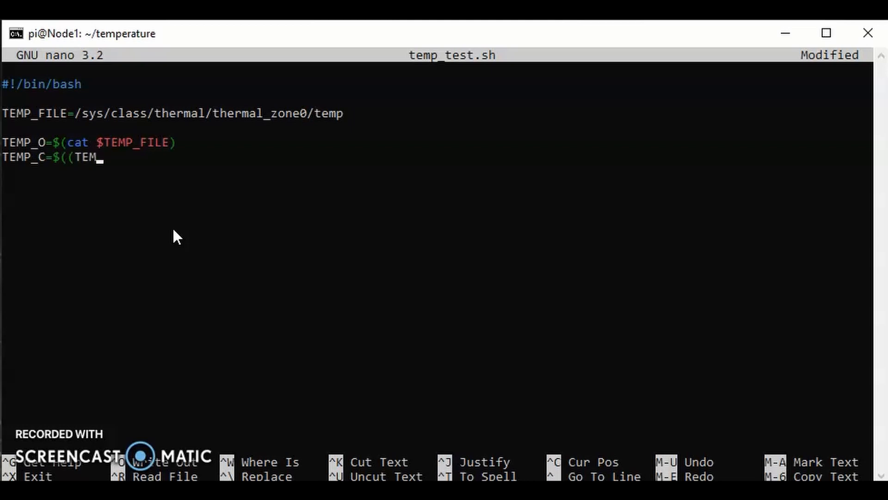
{"action": "type", "text": "P_"}
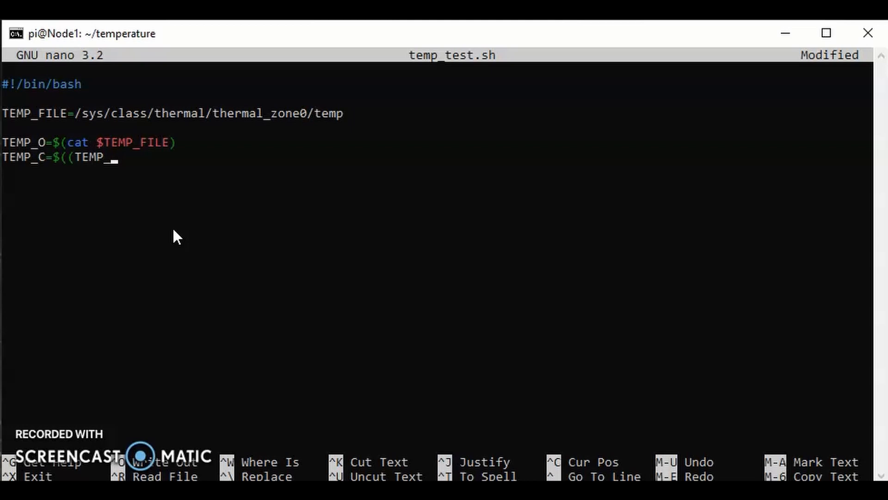
{"action": "type", "text": "O"}
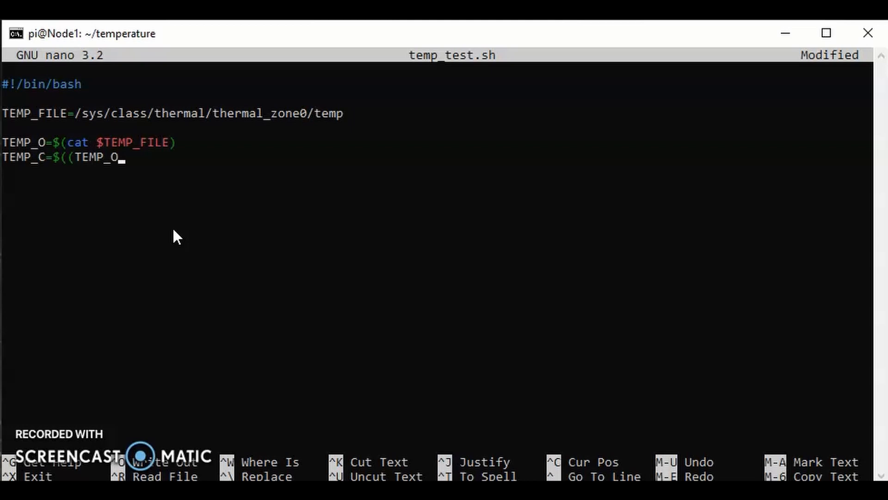
{"action": "type", "text": "/1"}
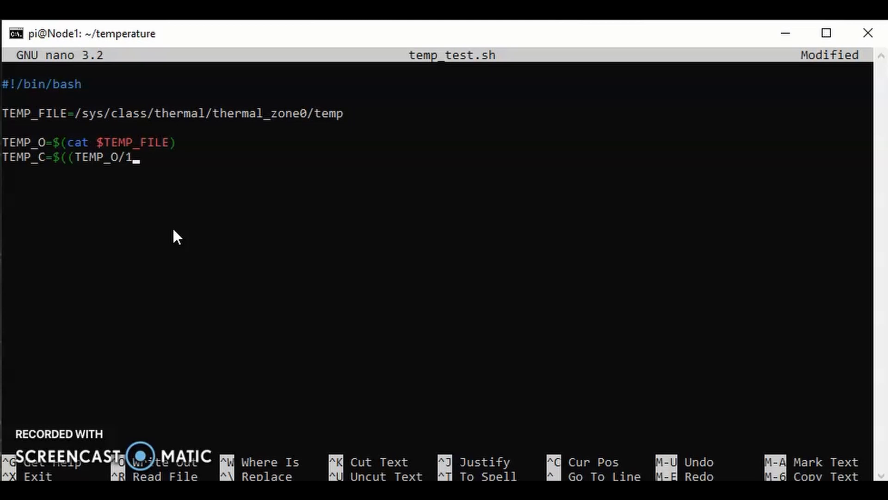
{"action": "type", "text": "000"}
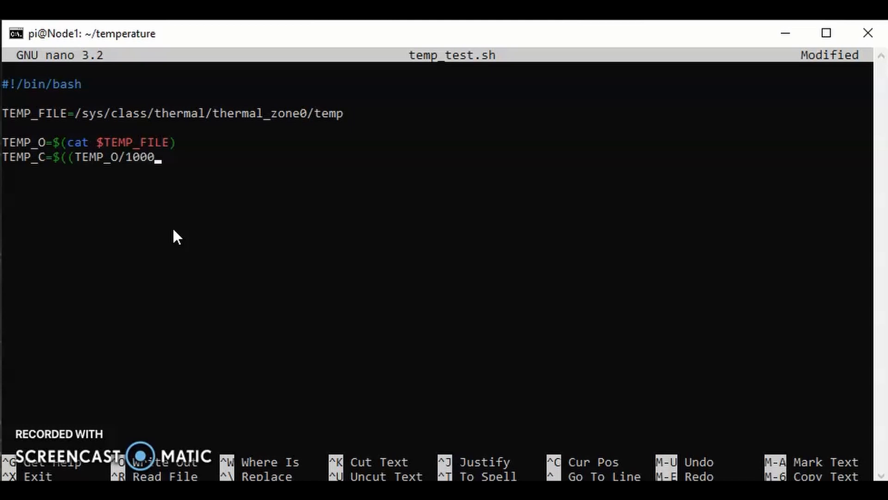
{"action": "type", "text": "))"}
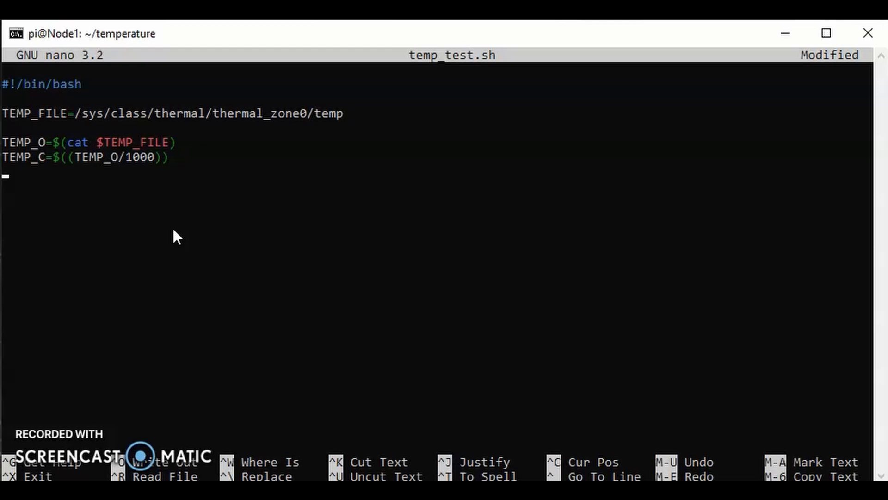
{"action": "type", "text": "choe"}
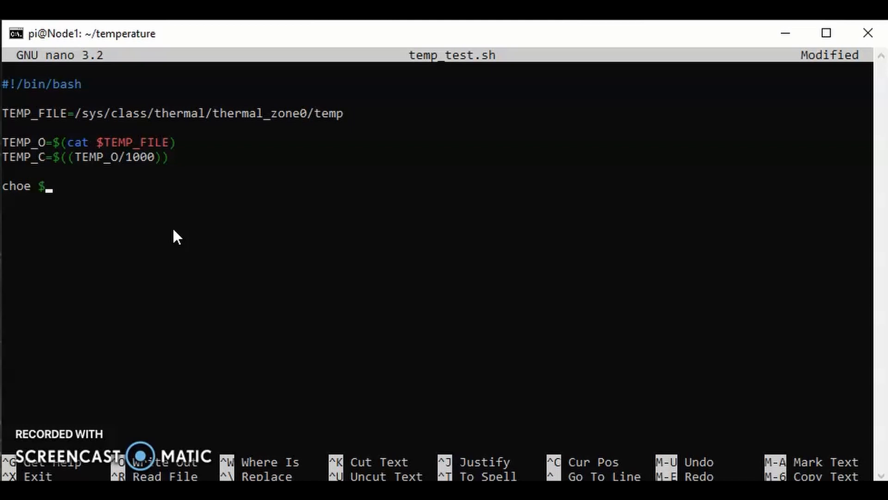
Finish the line as echo $TEMP_C, correcting the misspelled 'choe' to echo.
{"action": "type", "text": "$TE"}
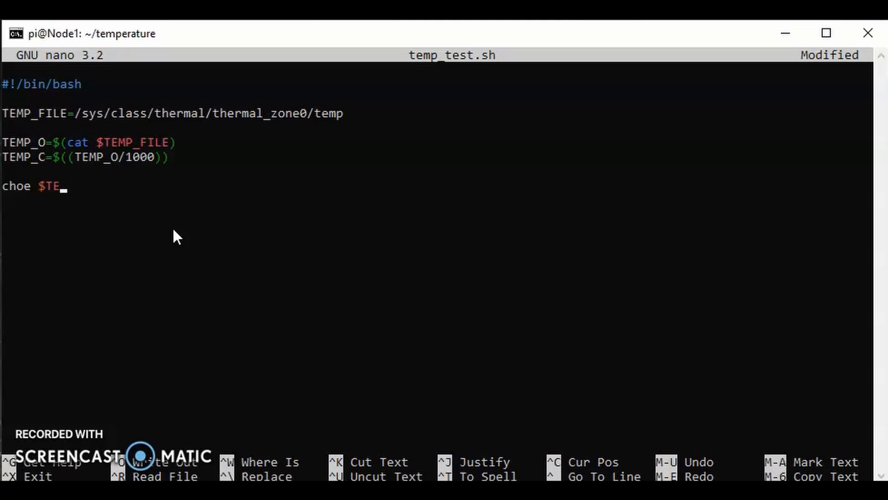
{"action": "type", "text": "MP"}
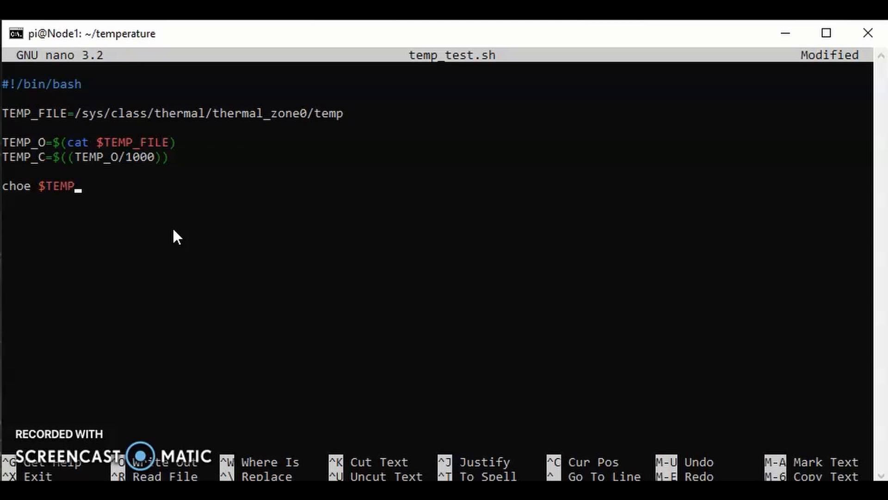
{"action": "type", "text": "_C"}
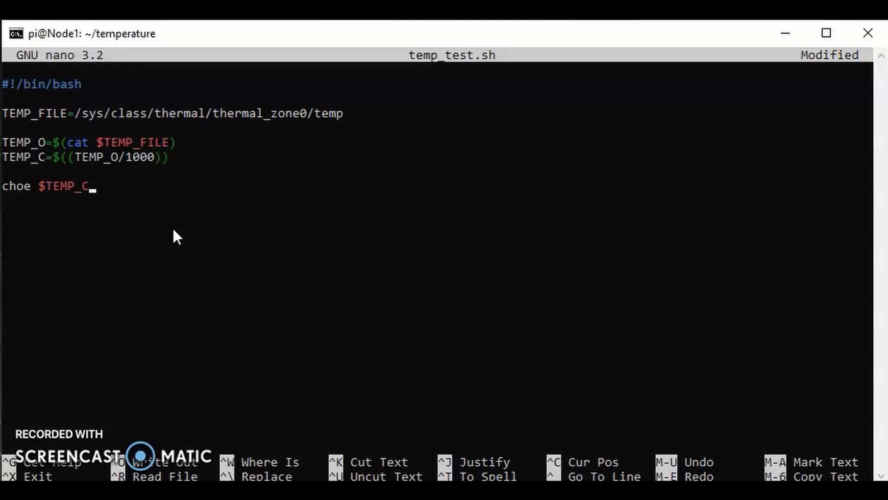
{"action": "key", "text": "Home"}
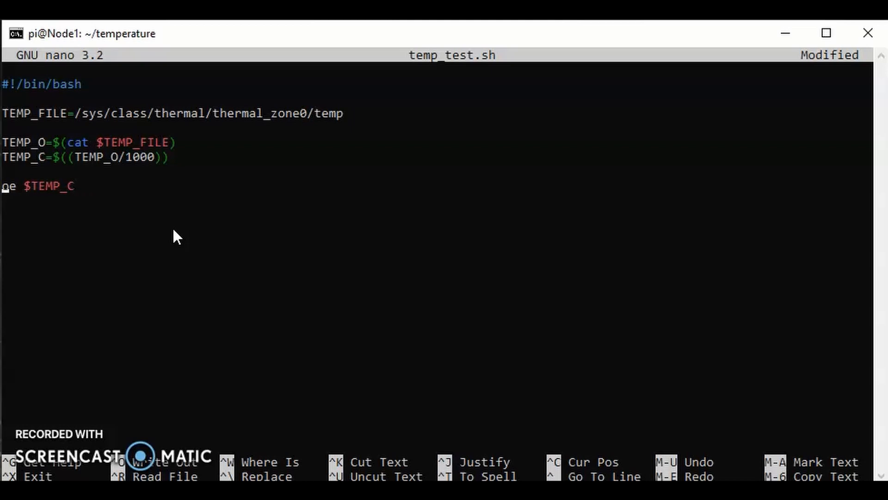
{"action": "key", "text": "BackSpace"}
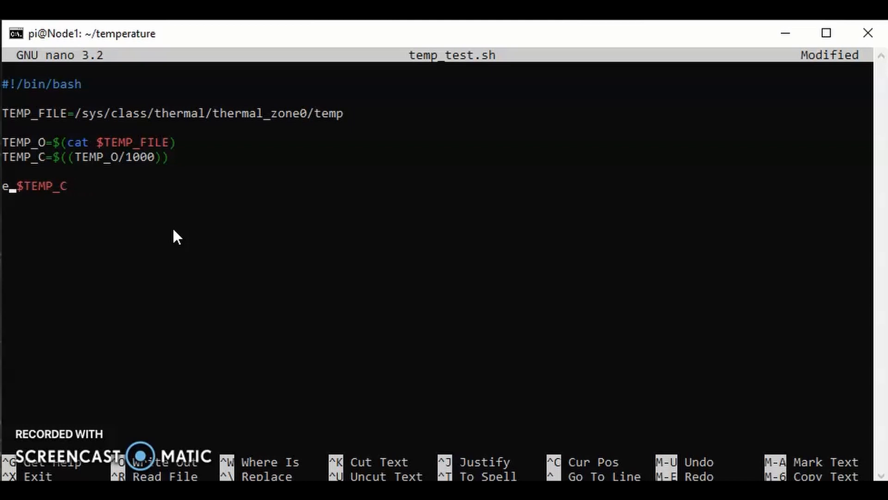
{"action": "type", "text": "cho"}
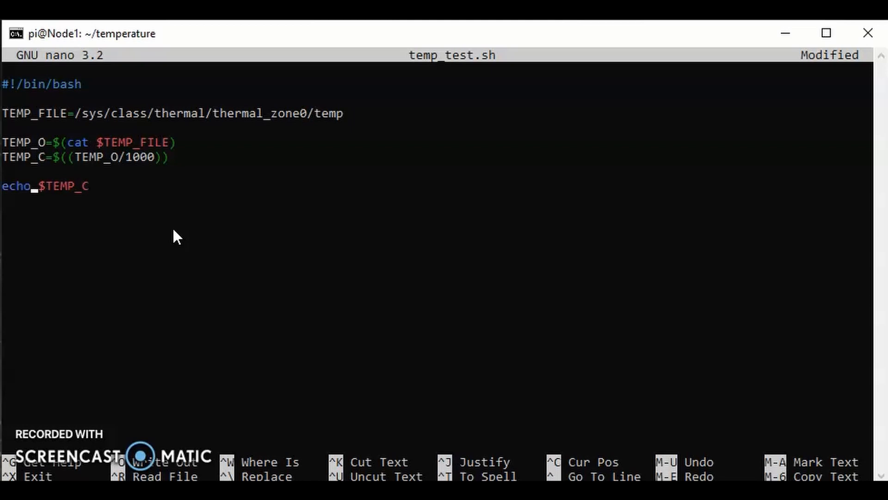
Save temp_test.sh and exit nano back to the shell.
{"action": "key", "text": "ctrl+o"}
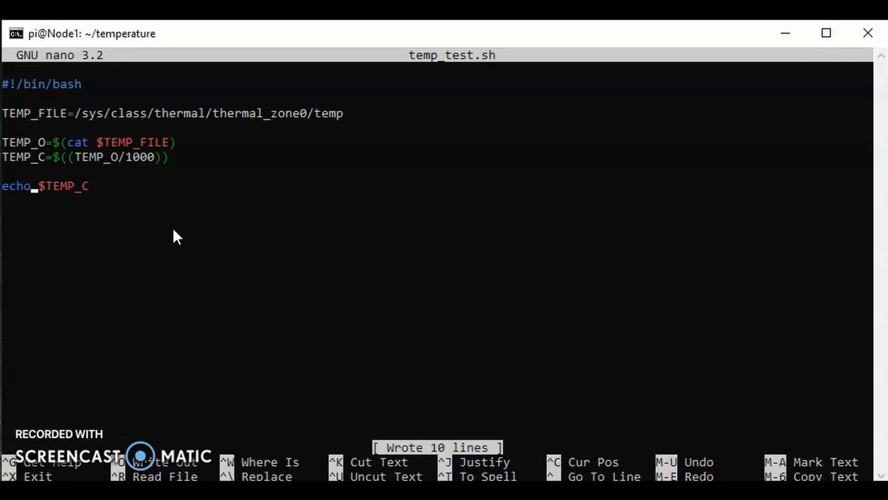
{"action": "key", "text": "ctrl+x"}
{"action": "type", "text": "ls"}
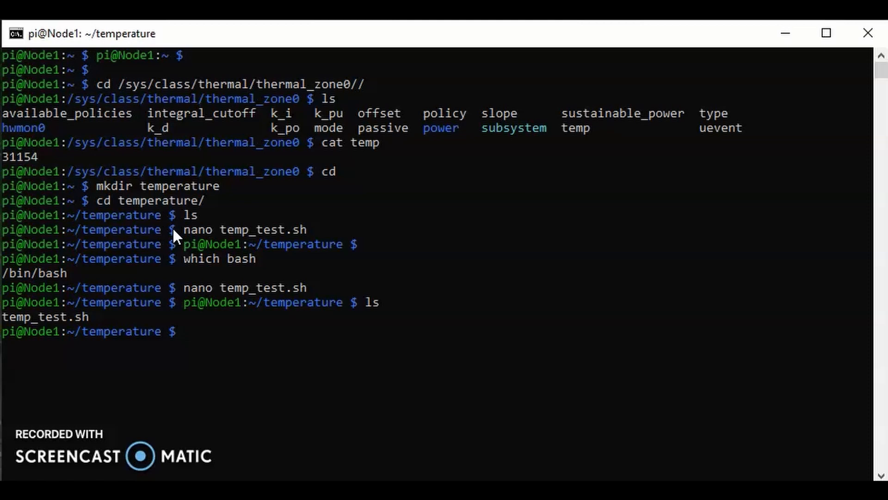
Print temp_test.sh with cat and run ls -l to check its permissions.
{"action": "type", "text": "cat tem"}
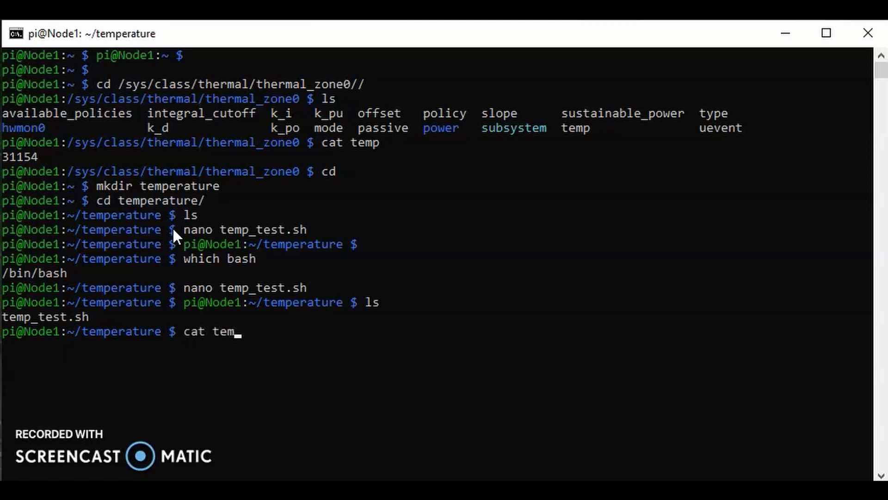
{"action": "key", "text": "Return"}
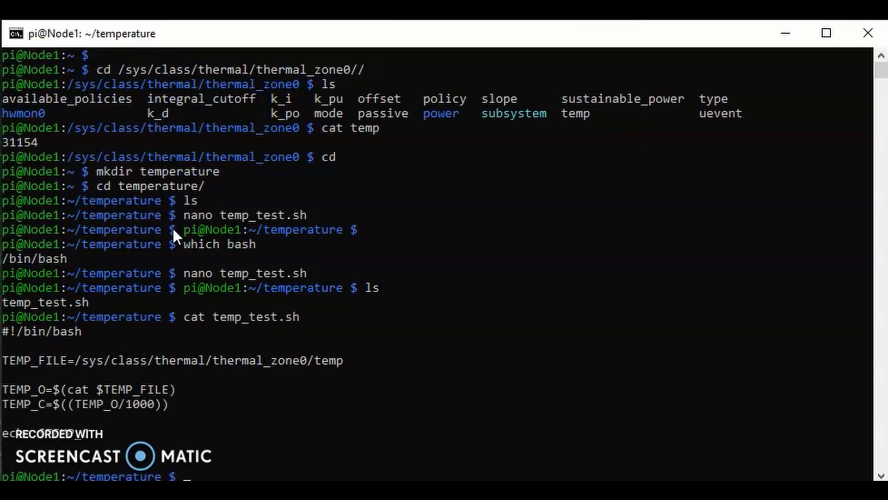
{"action": "type", "text": "ls -l"}
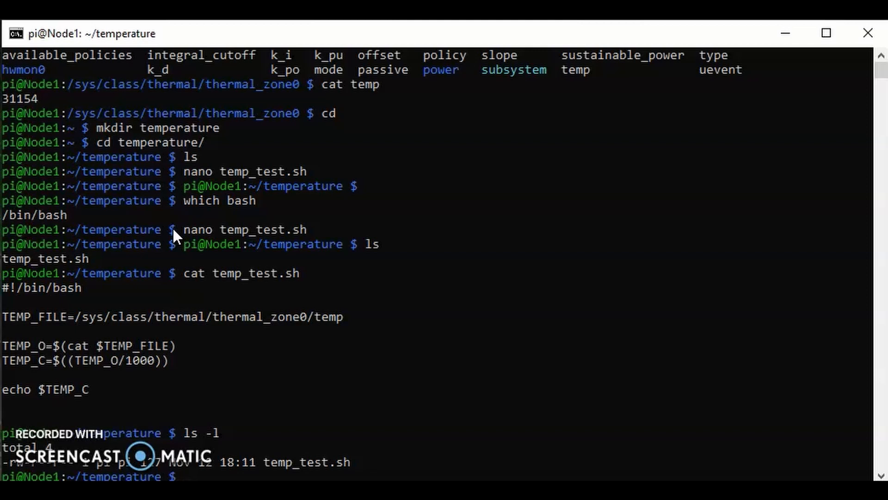
Make temp_test.sh executable with sudo chmod +x, clear the console and start an ls.
{"action": "type", "text": "sudo"}
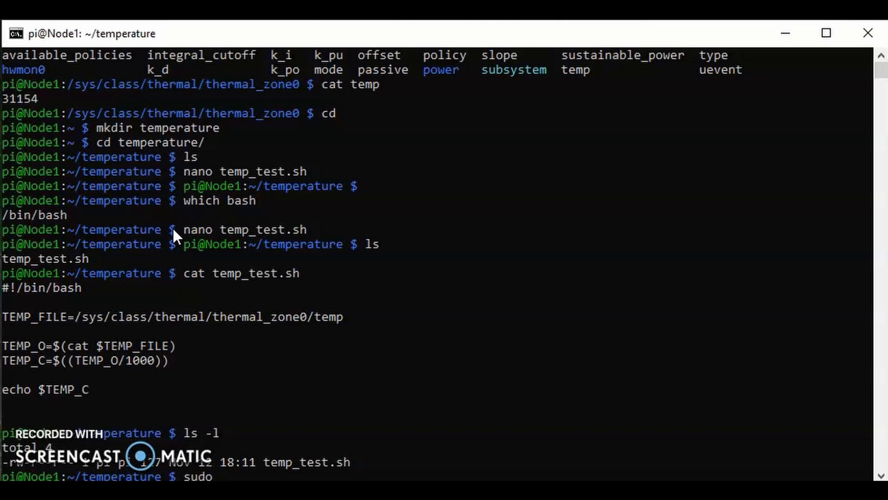
{"action": "type", "text": "c"}
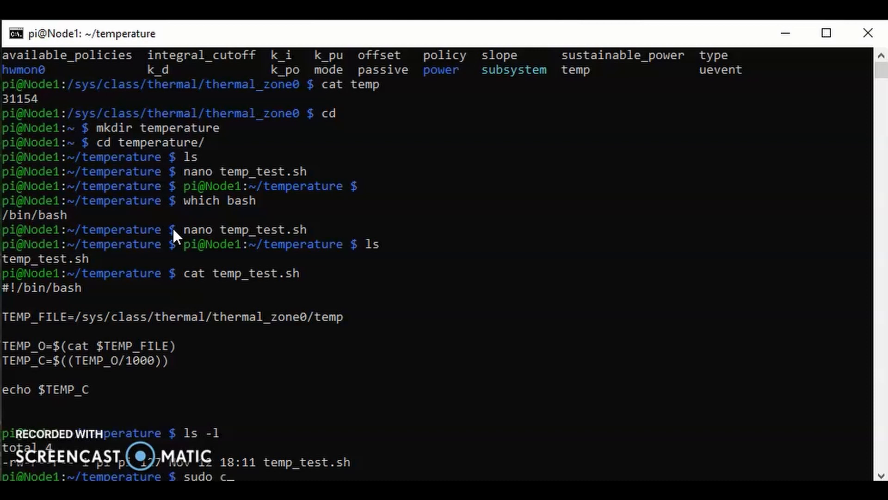
{"action": "type", "text": "hmod"}
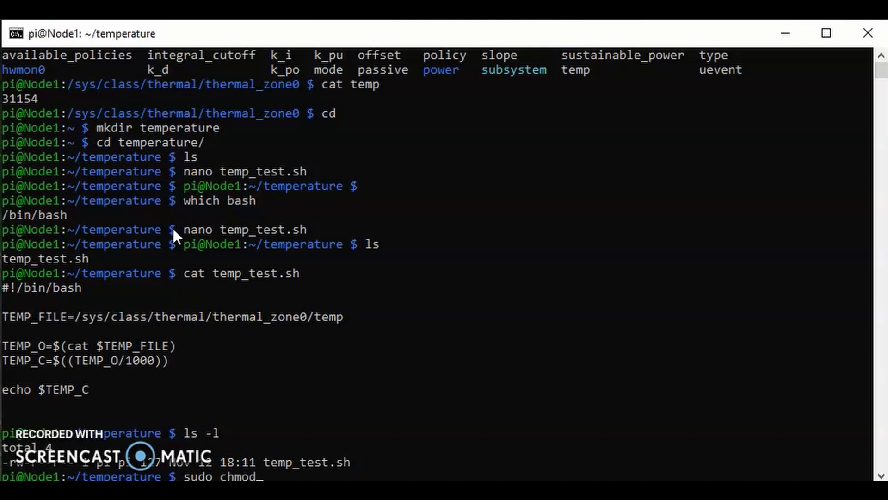
{"action": "type", "text": "+"}
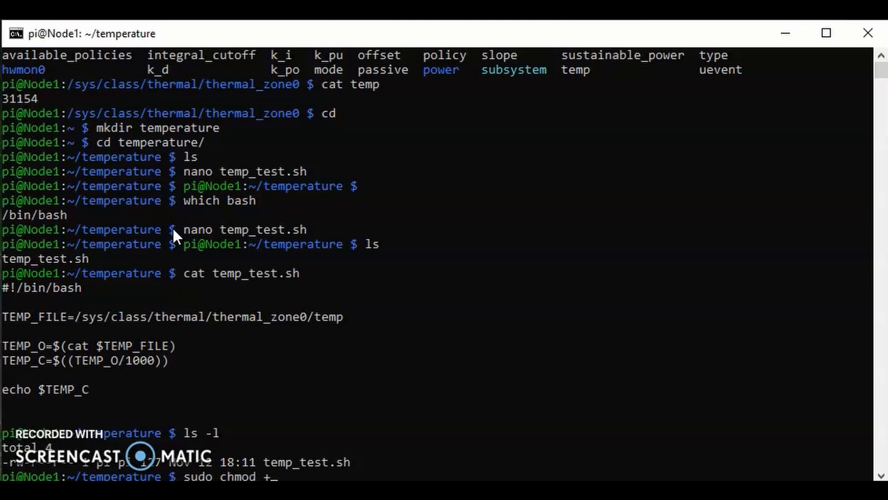
{"action": "type", "text": "x"}
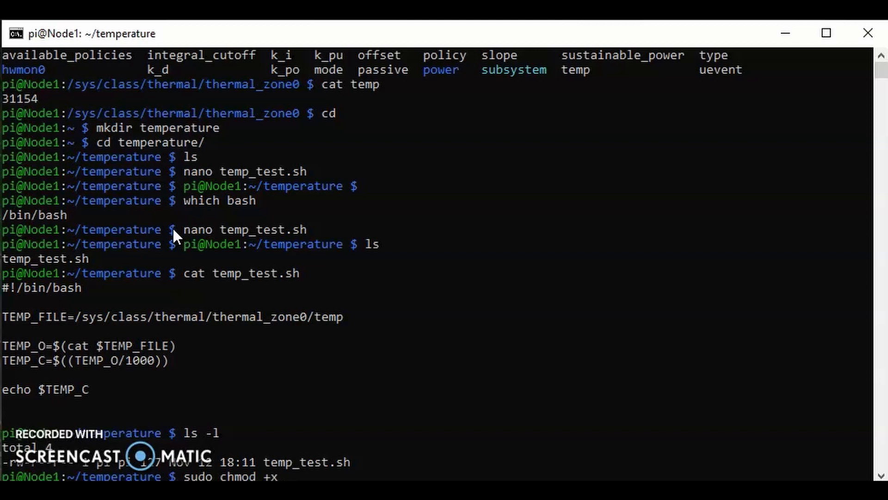
{"action": "type", "text": "temp_test.sh"}
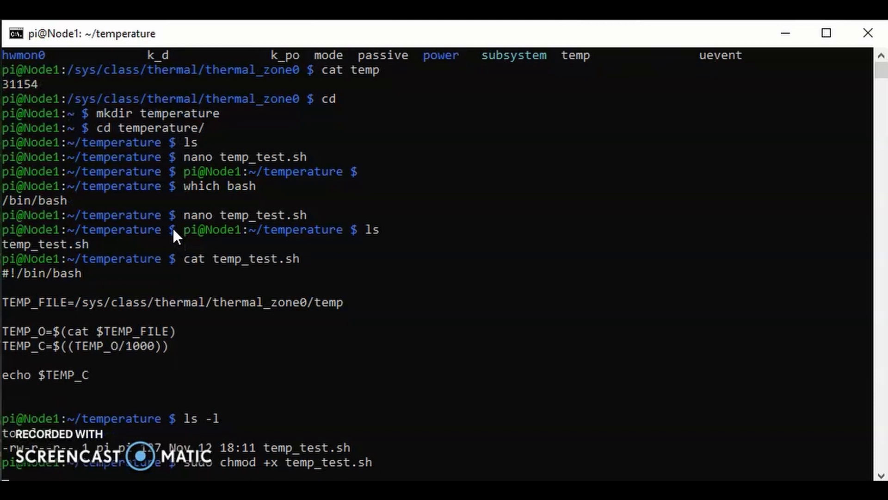
{"action": "type", "text": "cl"}
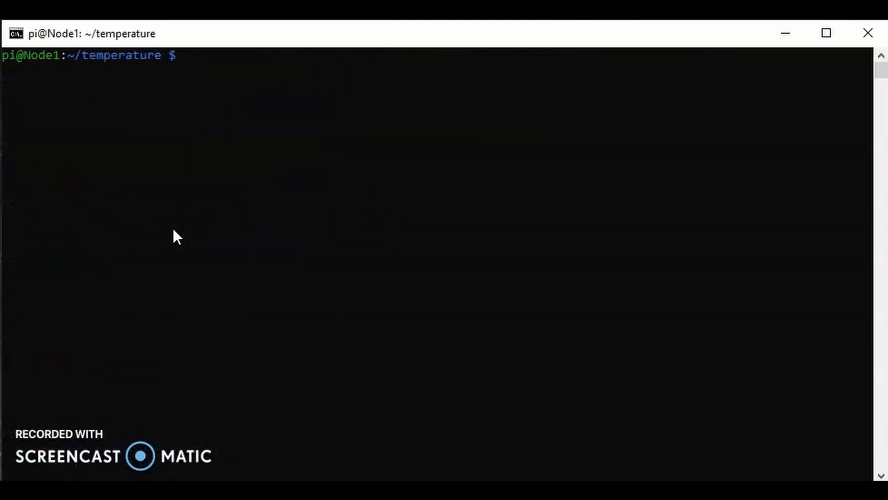
{"action": "type", "text": "ls"}
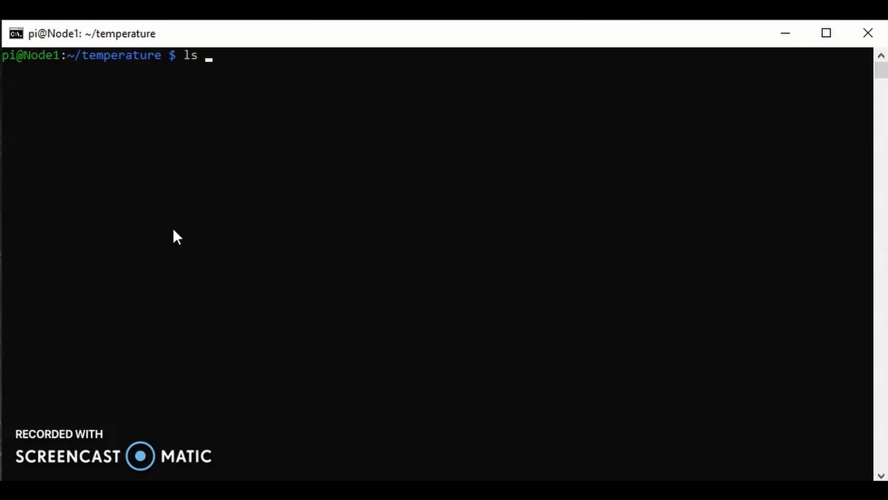
List the folder with ls -l and highlight temp_test.sh's -rwxr-xr-x permission string.
{"action": "type", "text": "-"}
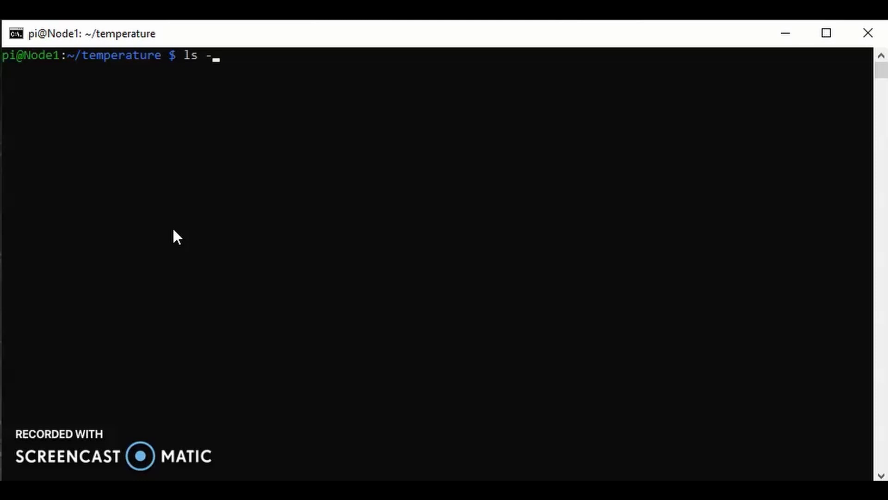
{"action": "key", "text": "Return"}
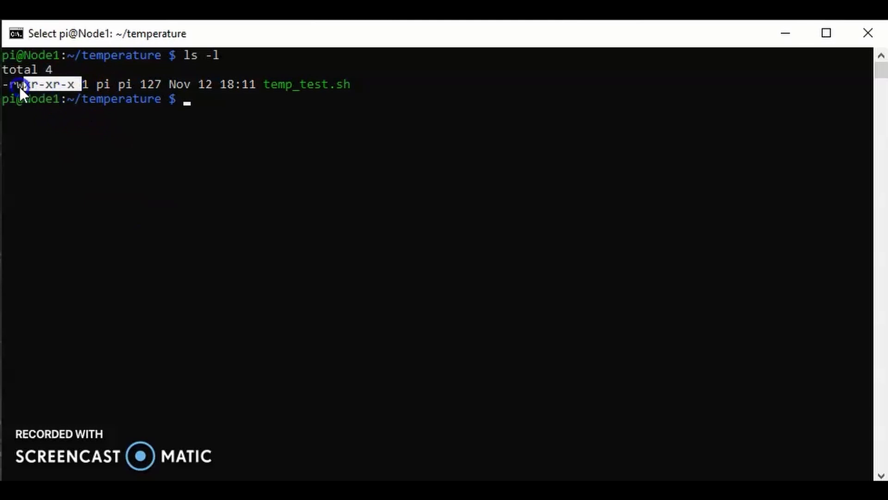
{"action": "left_click", "coordinate": [54, 131]}
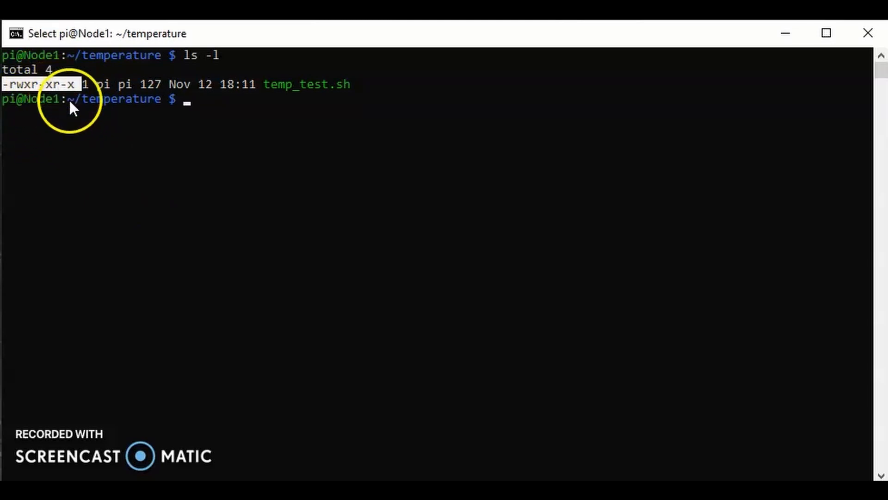
{"action": "mouse_move", "coordinate": [93, 131]}
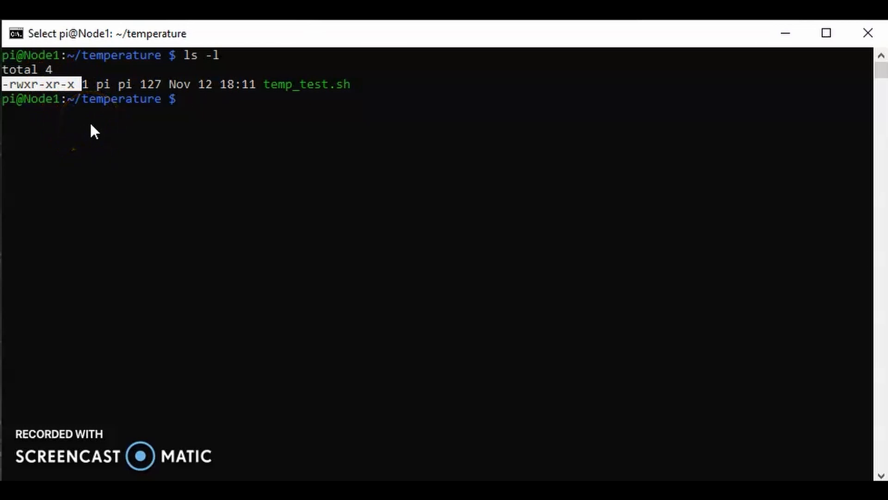
{"action": "double_click", "coordinate": [306, 84]}
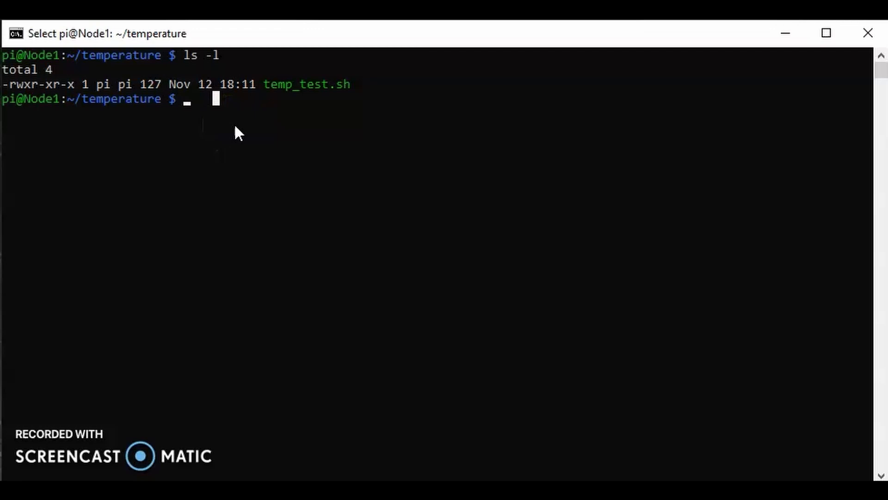
Run ./temp_test.sh three times, printing CPU temperatures 31, 30 and 31.
{"action": "type", "text": "."}
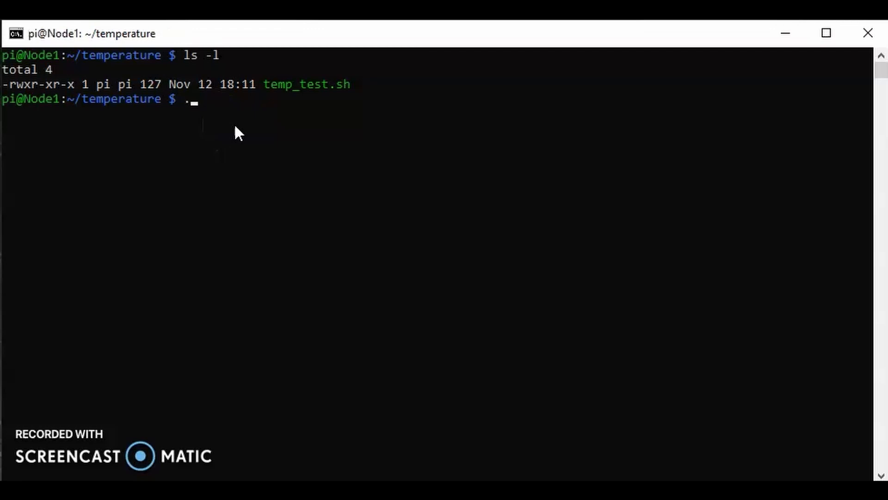
{"action": "type", "text": "/"}
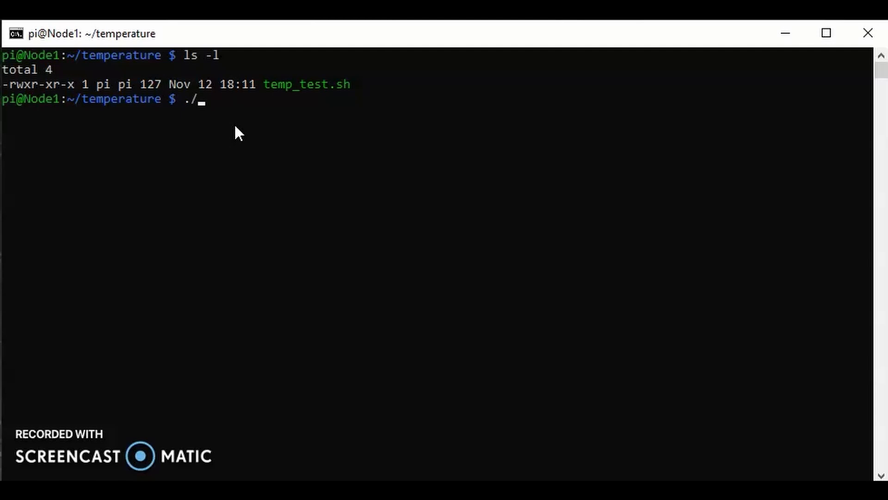
{"action": "type", "text": "temp_test.sh"}
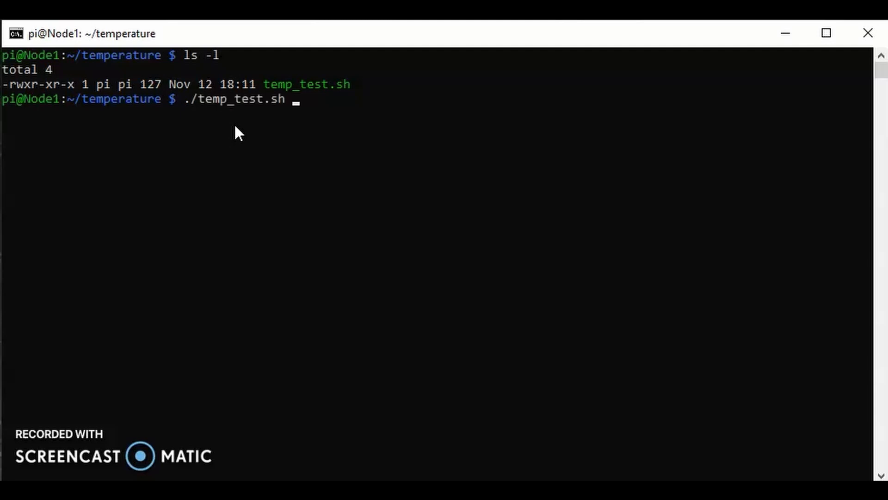
{"action": "key", "text": "Return"}
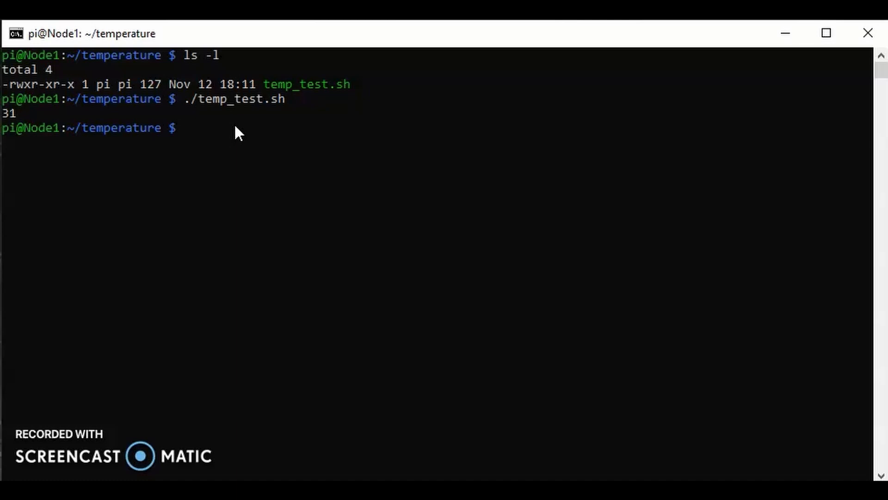
{"action": "key", "text": "Return"}
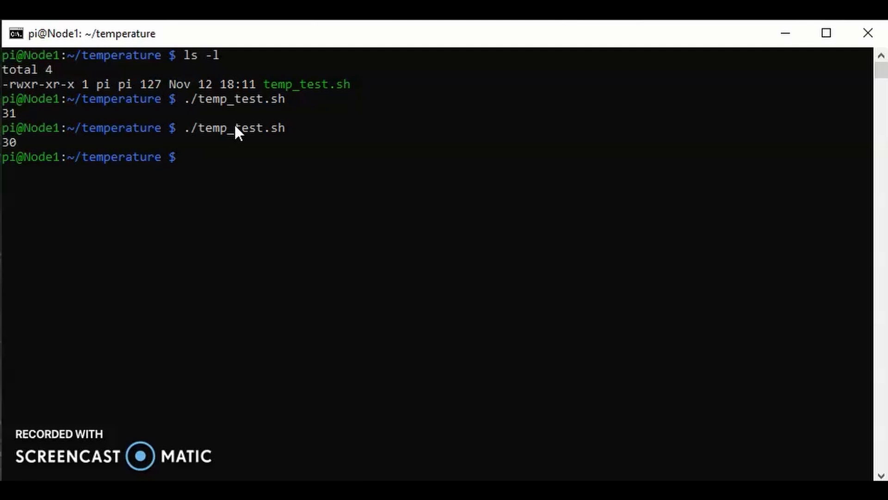
{"action": "key", "text": "Return"}
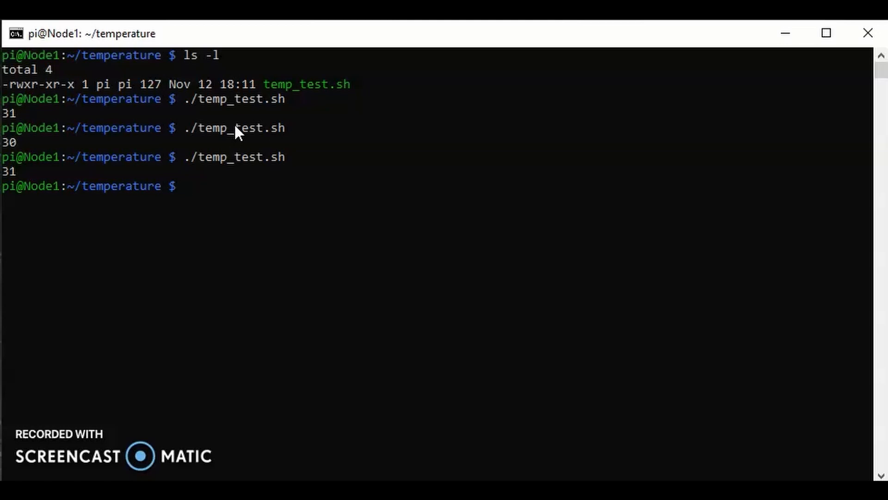
Reopen temp_test.sh in nano and move to the blank line before the echo.
{"action": "type", "text": "nano temp_test.sh"}
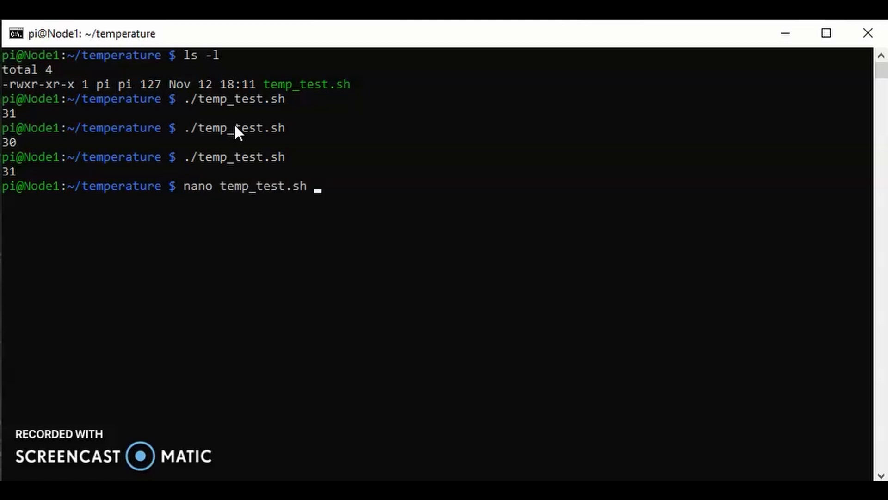
{"action": "key", "text": "Return"}
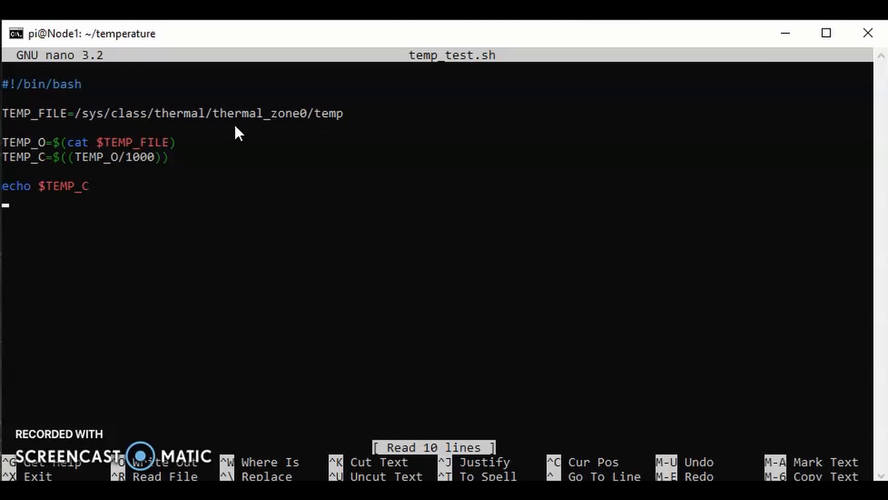
{"action": "key", "text": "Up"}
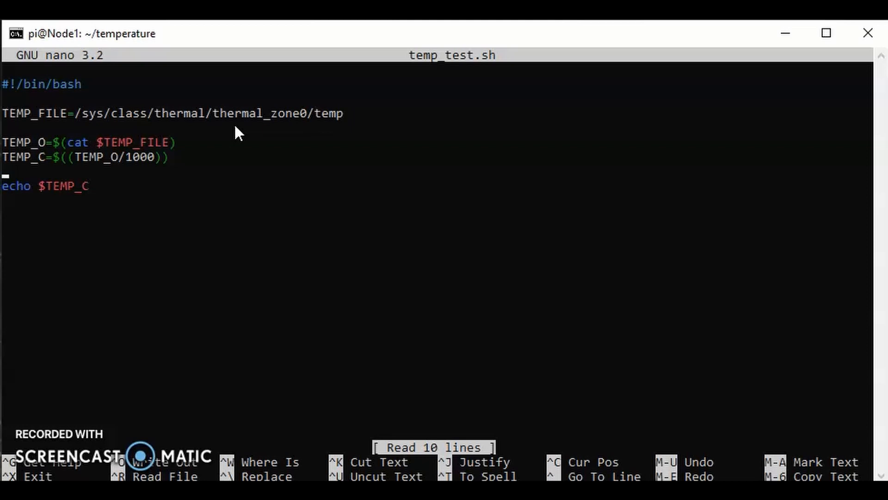
Write the line TEMP_F=$(($TEMP_C * 9/5 + 32)) converting Celsius to Fahrenheit.
{"action": "type", "text": "TEMP_"}
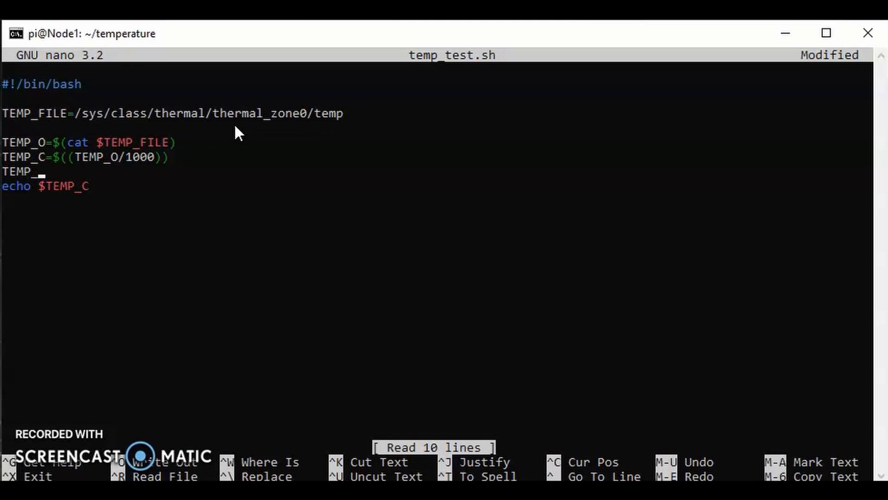
{"action": "type", "text": "F"}
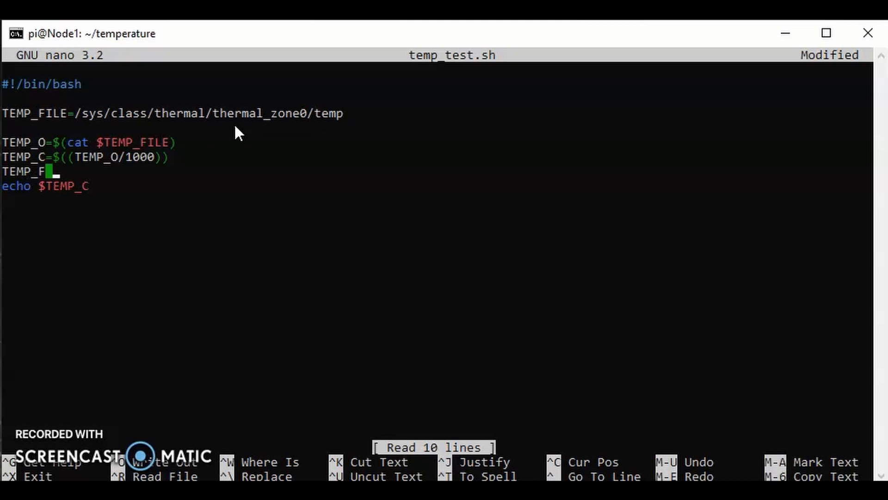
{"action": "type", "text": "="}
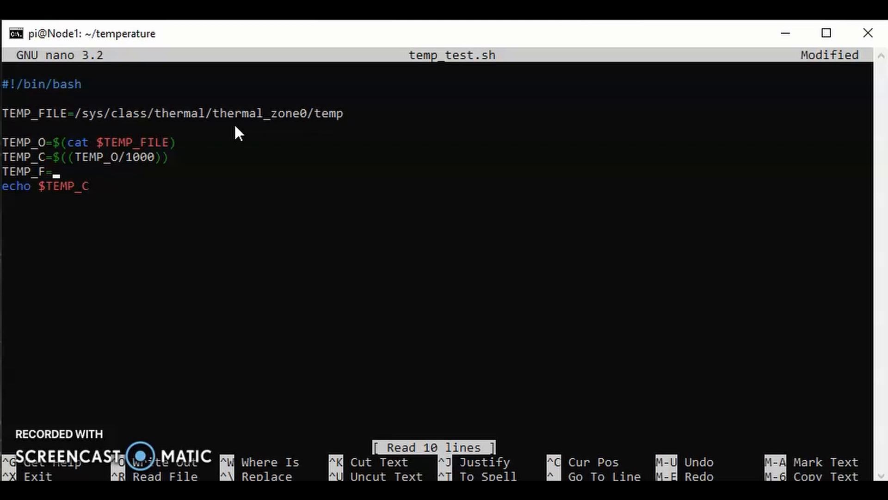
{"action": "type", "text": "$"}
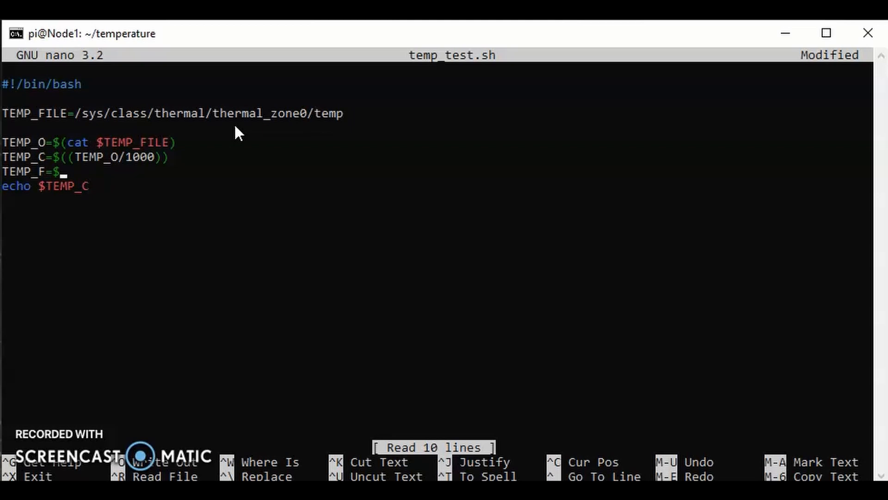
{"action": "type", "text": "(("}
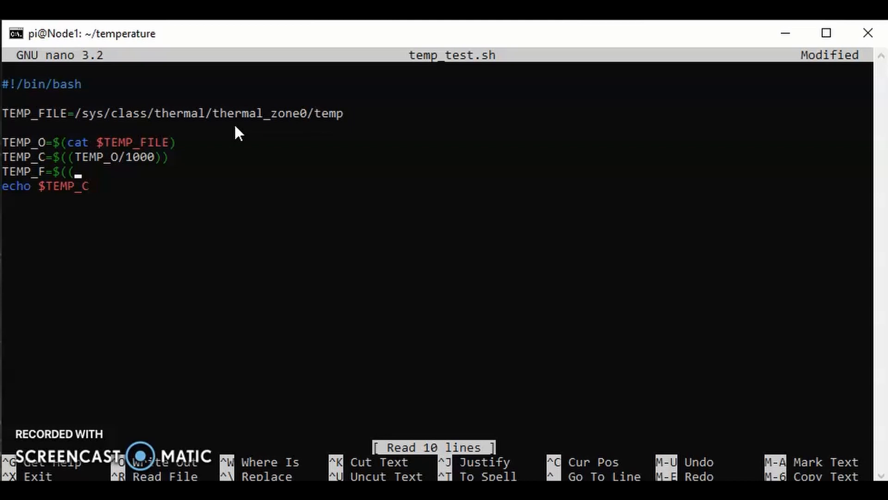
{"action": "type", "text": "$"}
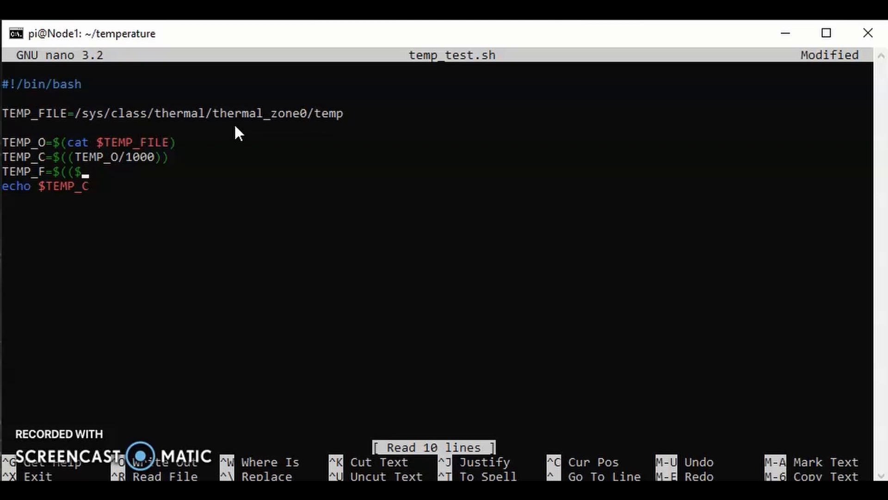
{"action": "type", "text": "TEMP"}
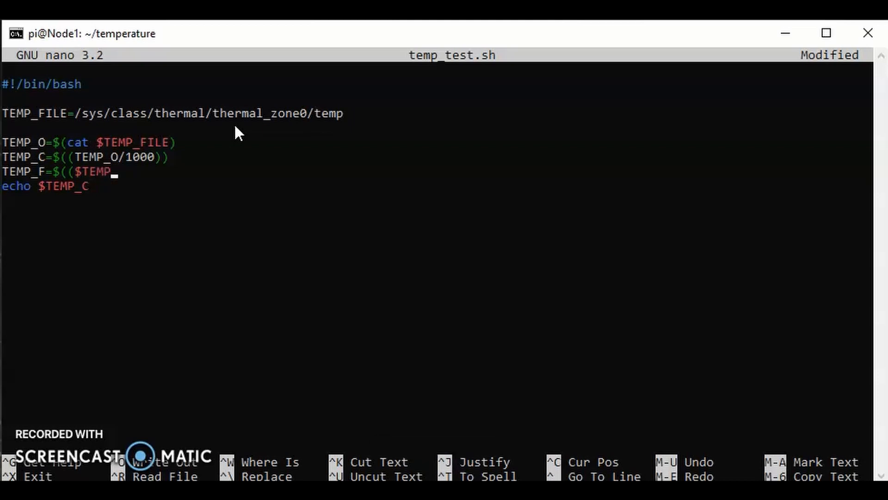
{"action": "type", "text": "_C"}
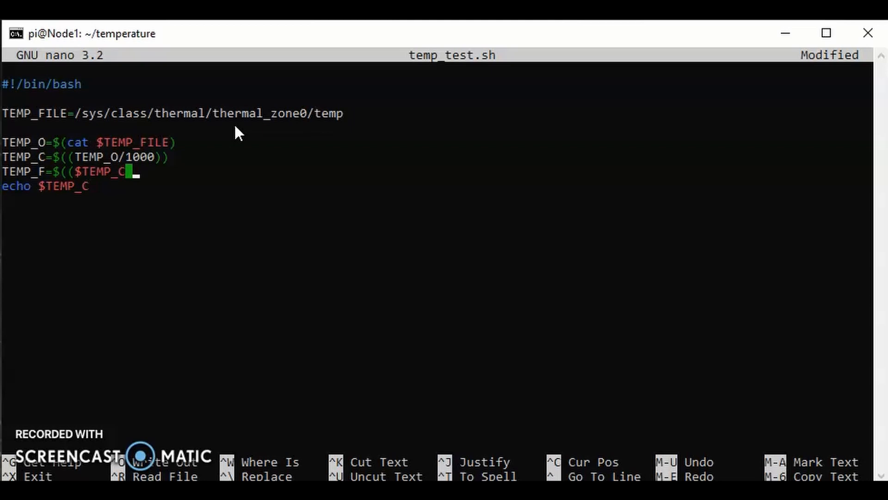
{"action": "type", "text": "*"}
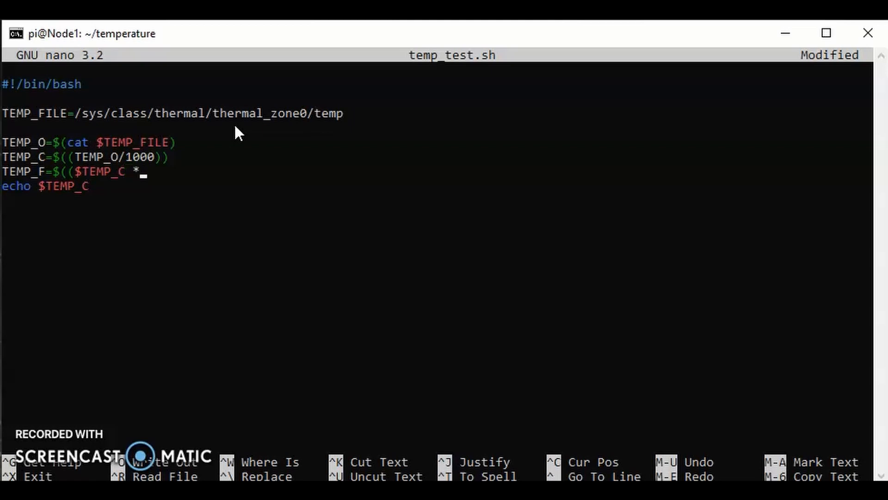
{"action": "type", "text": "9"}
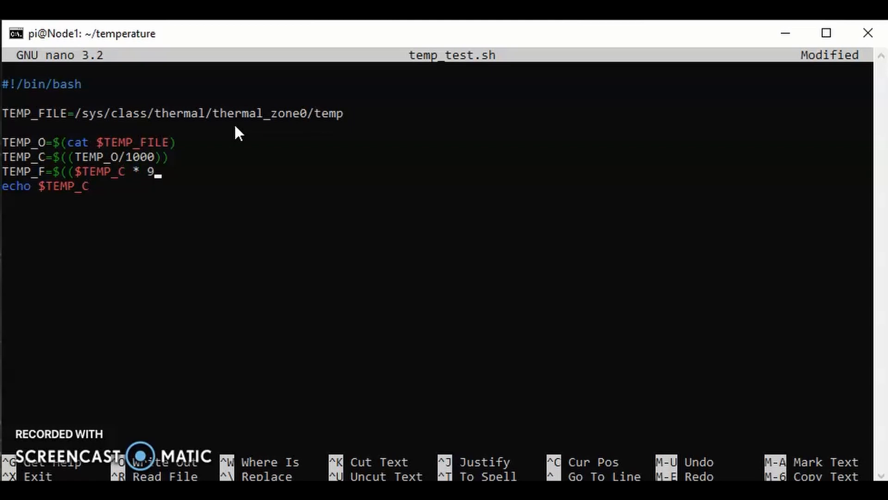
{"action": "type", "text": "/5"}
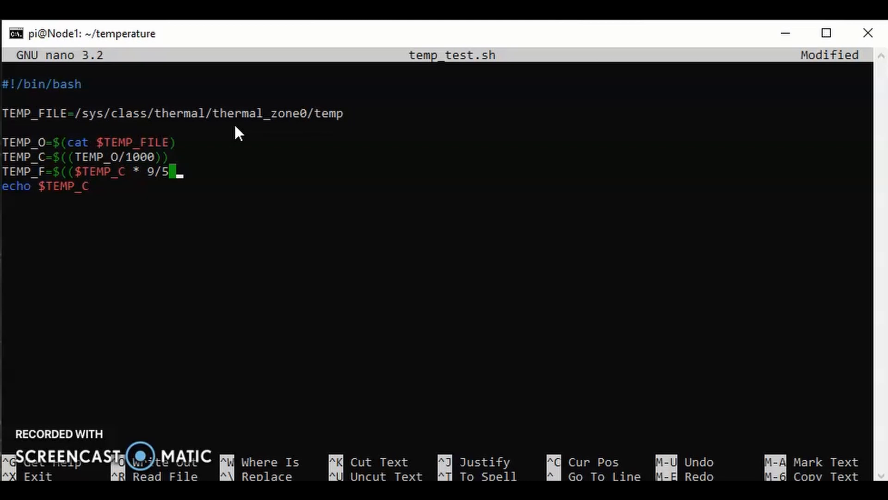
{"action": "type", "text": "+ 32"}
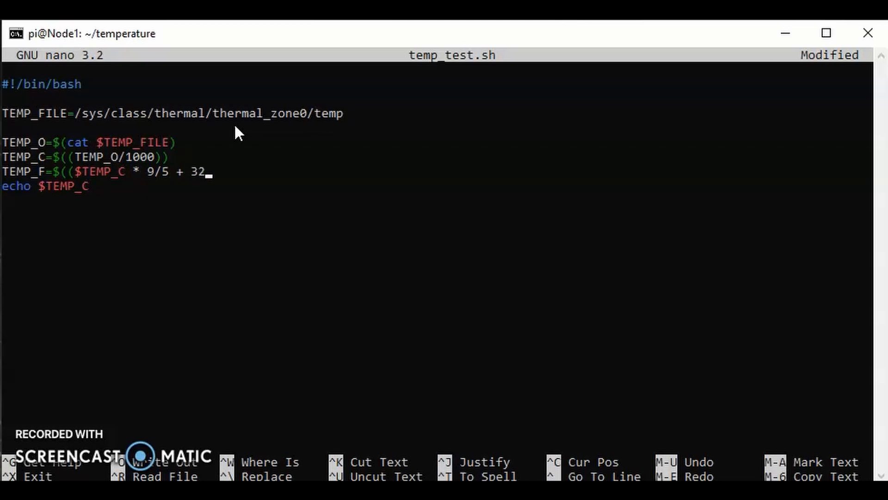
{"action": "type", "text": "))"}
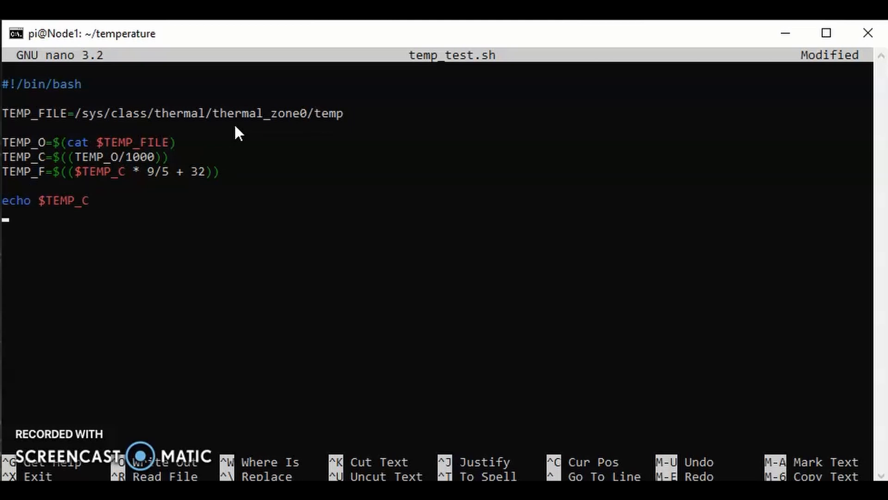
Add an echo $TEMP_F line, save temp_test.sh and exit nano to the shell.
{"action": "type", "text": "echo $"}
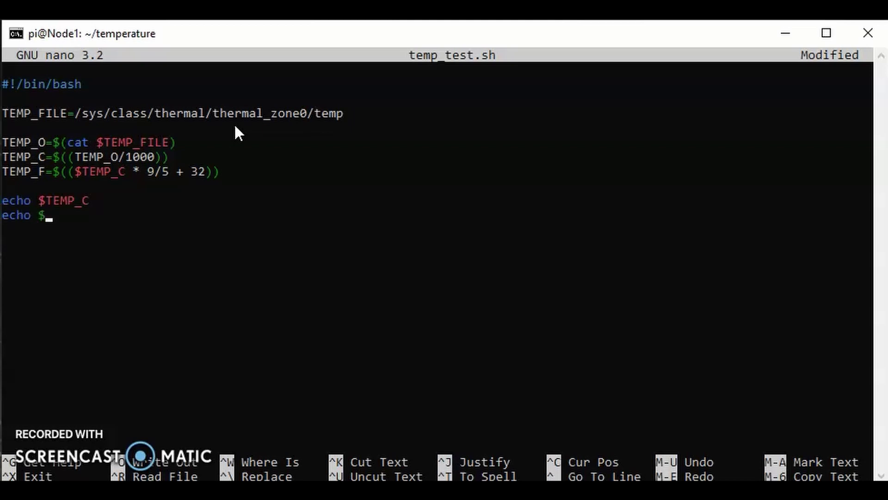
{"action": "type", "text": "TEMP"}
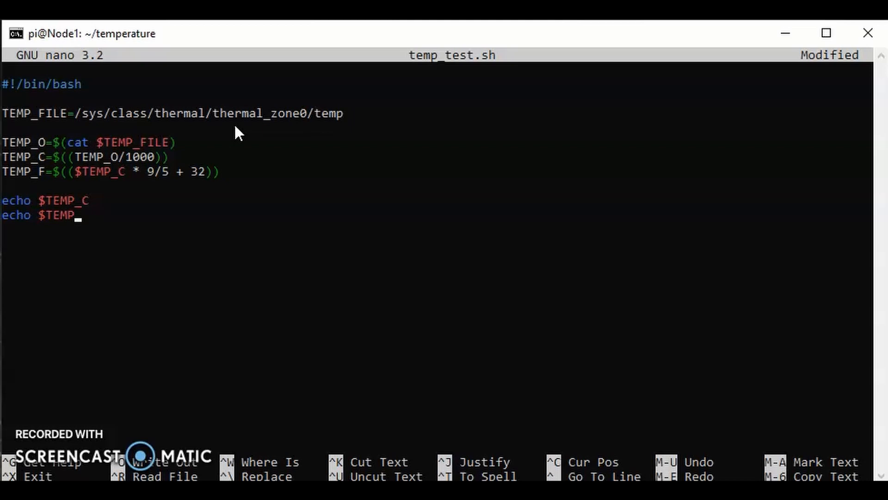
{"action": "type", "text": "F"}
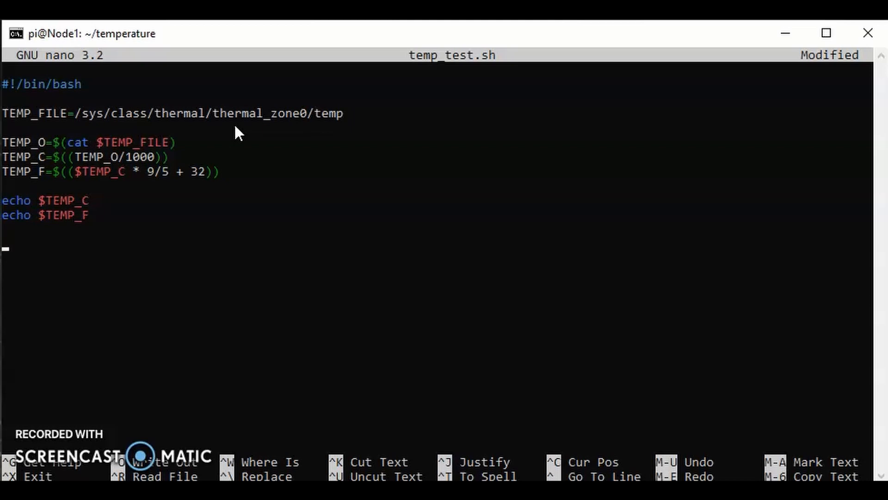
{"action": "key", "text": "ctrl+o"}
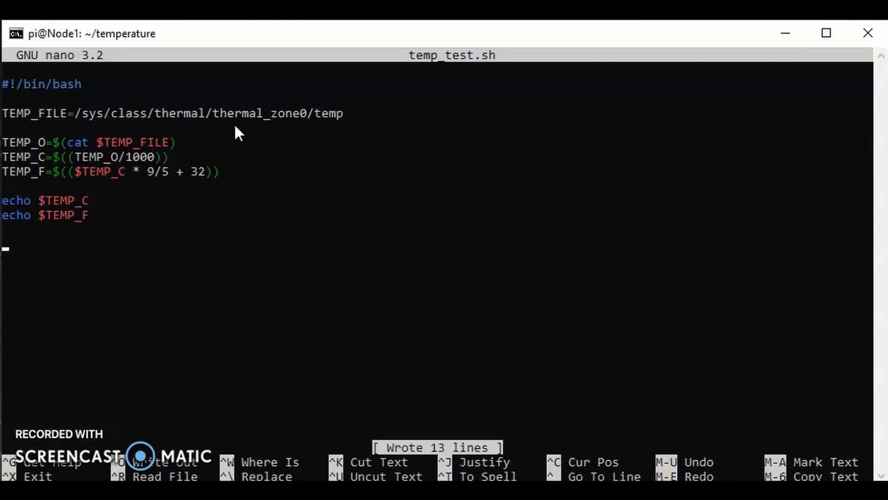
{"action": "key", "text": "ctrl+x"}
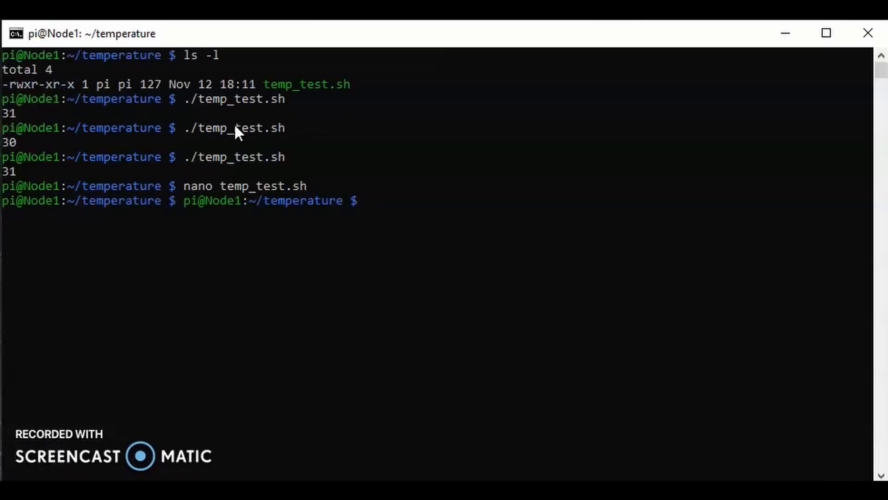
Run ./temp_test.sh, which prints 31 and 87, then enter nano temp_test.sh at the prompt.
{"action": "key", "text": "Return"}
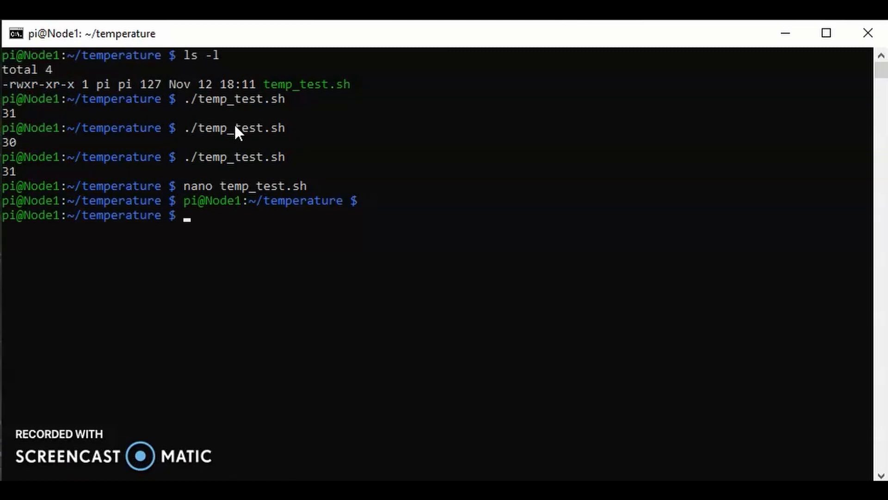
{"action": "type", "text": "./temp_test.sh"}
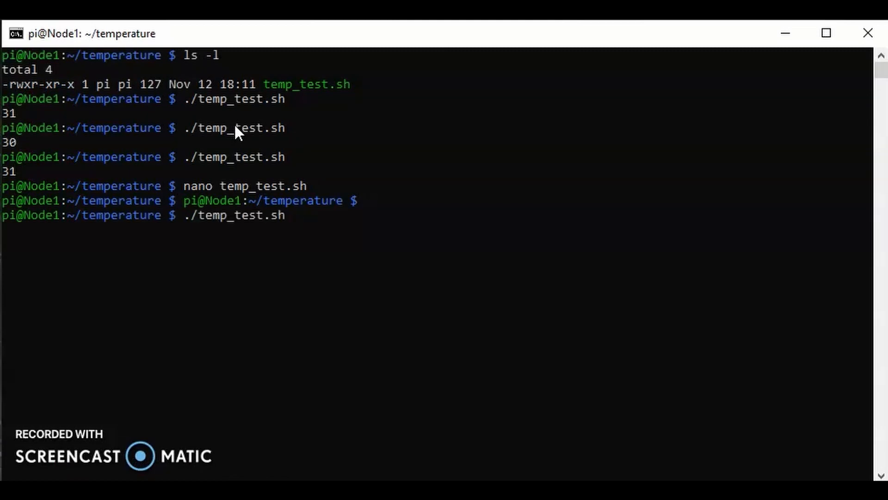
{"action": "key", "text": "Return"}
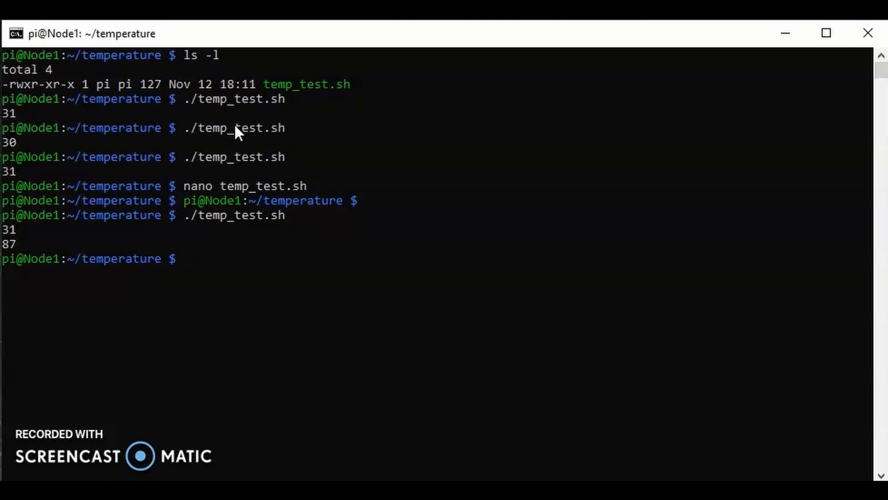
{"action": "type", "text": "nano temp_test.sh"}
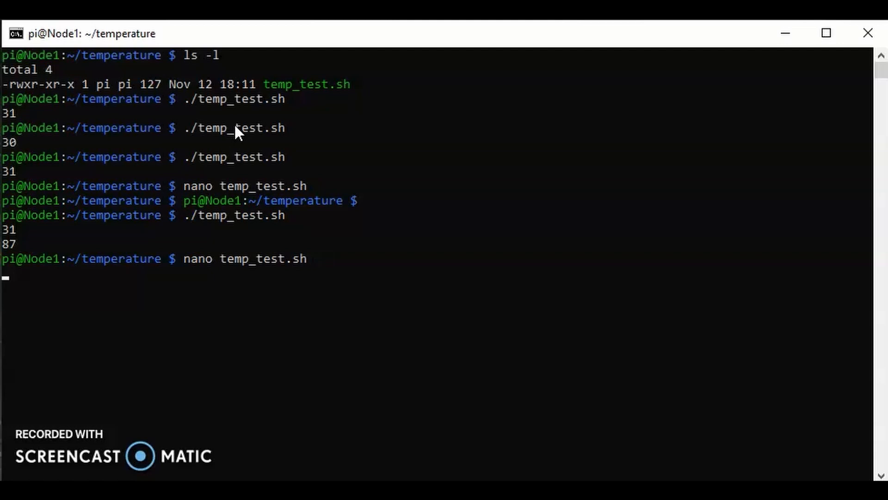
Append C and F labels to the two echo lines in nano, save and exit.
{"action": "key", "text": "Return"}
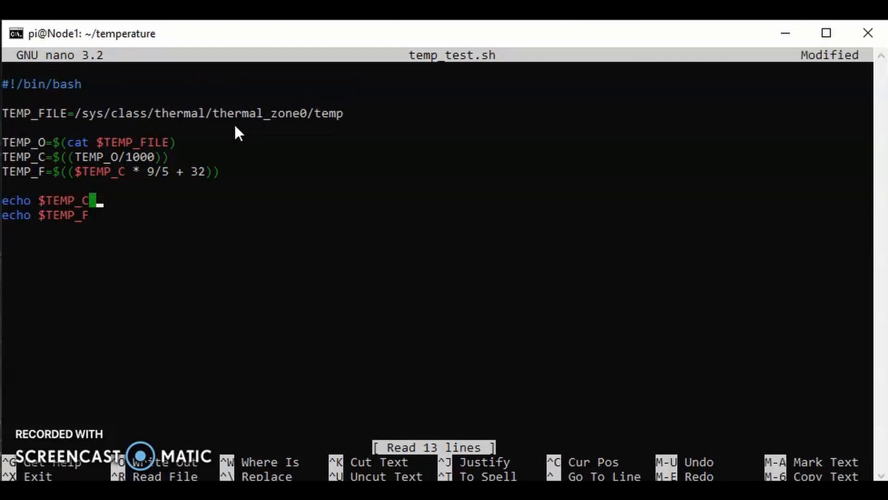
{"action": "type", "text": "C"}
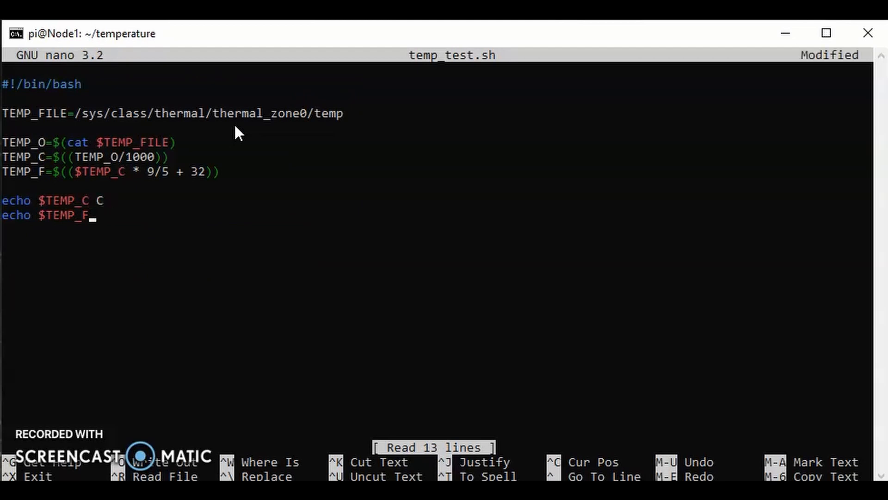
{"action": "type", "text": "F"}
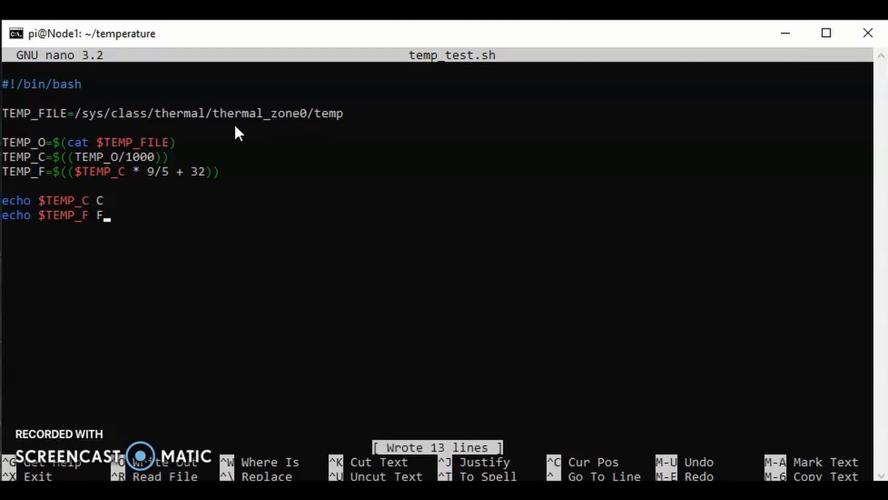
{"action": "key", "text": "ctrl+x"}
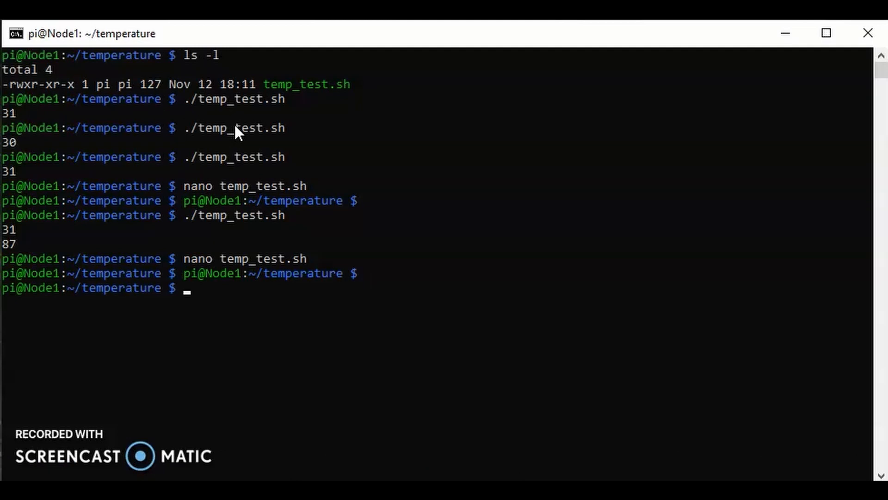
Run ./temp_test.sh and confirm it prints 30 C and 86 F.
{"action": "type", "text": "./temp_test.sh"}
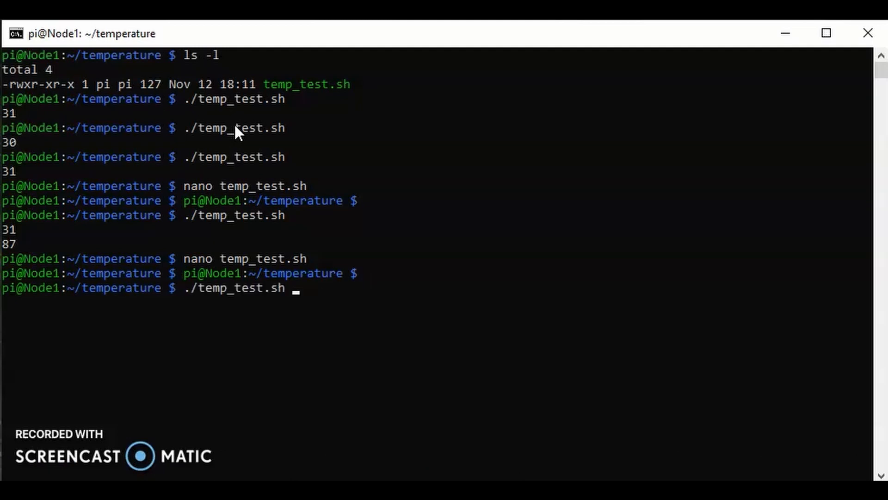
{"action": "key", "text": "Return"}
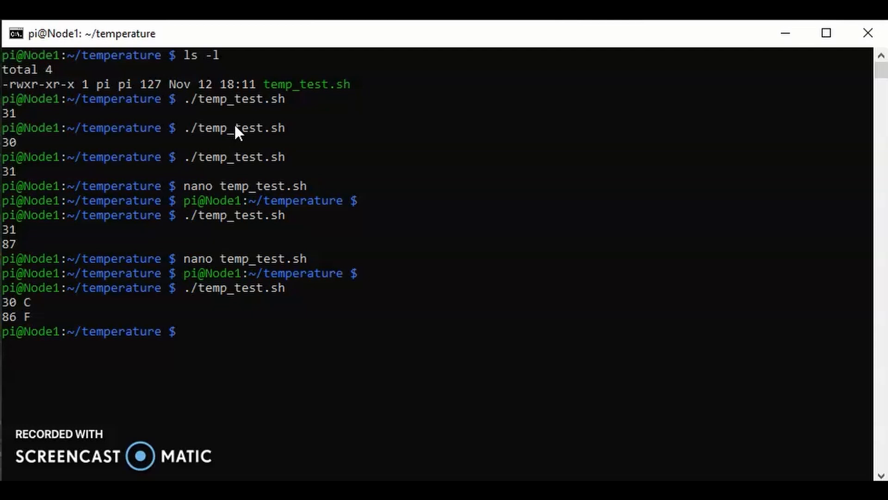